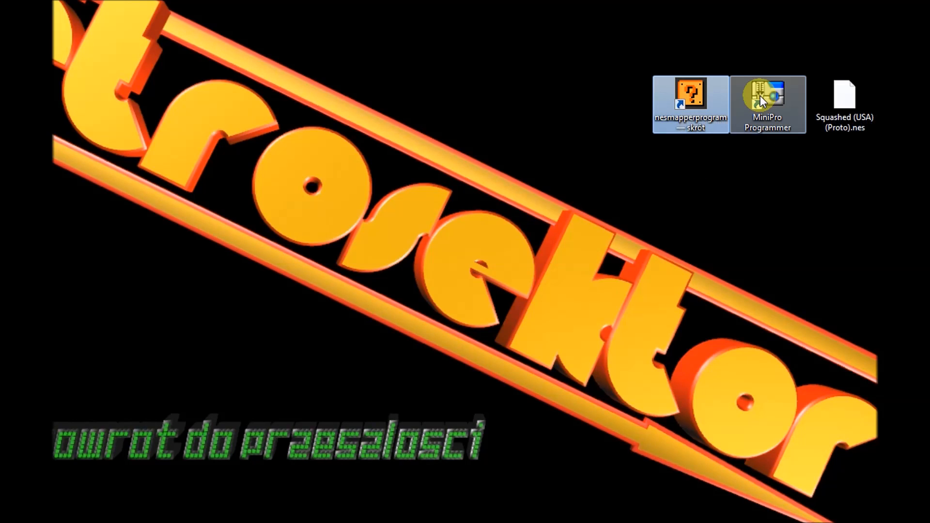
pyautogui.moveTo(767, 98)
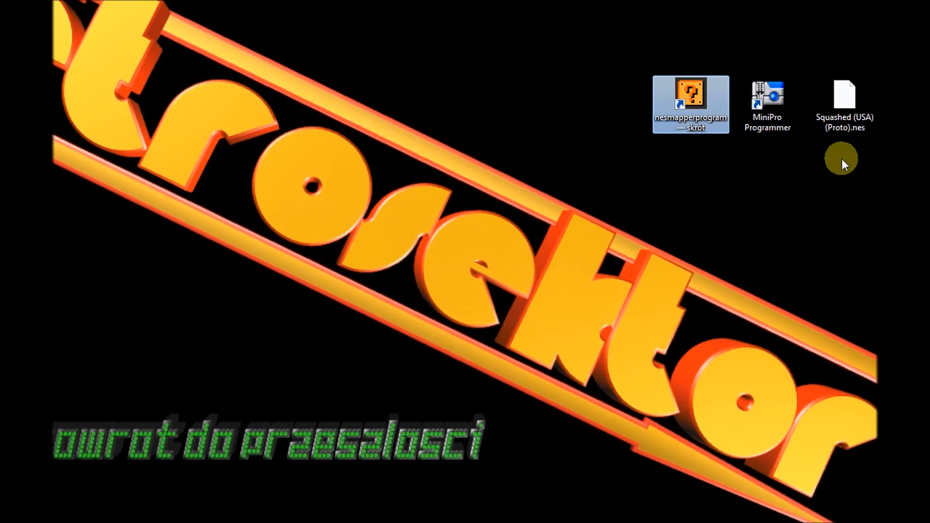
pyautogui.moveTo(844, 100)
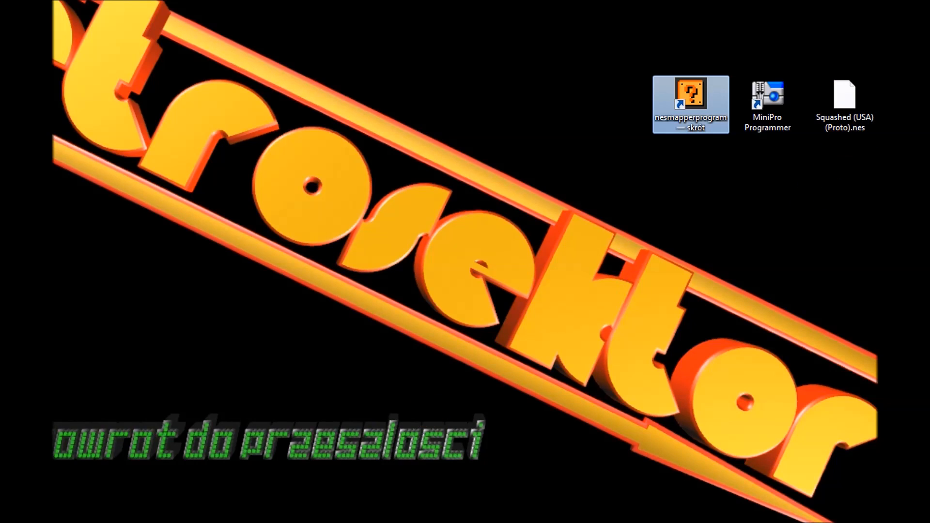
# Step: Launch Squashed (USA) (Proto).nes in FCEUX and reach its starfield intro screen
pyautogui.doubleClick(690, 101)
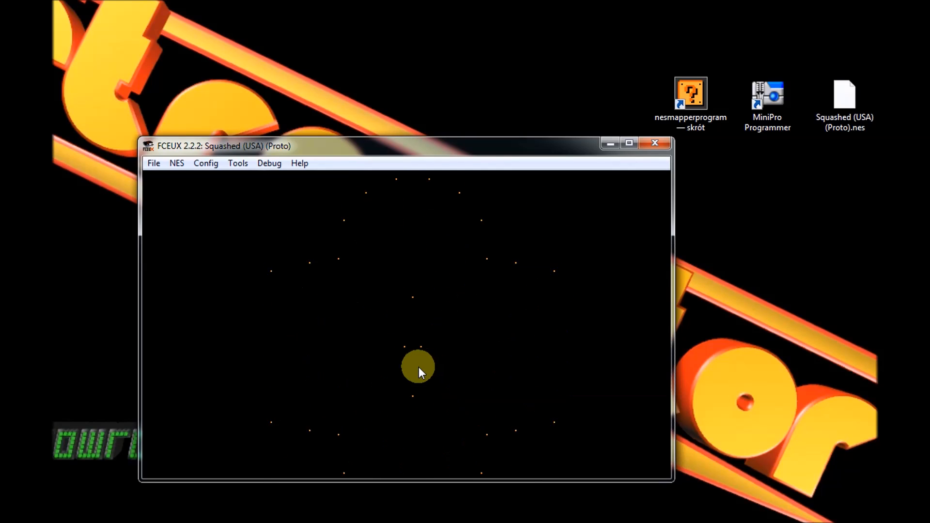
pyautogui.moveTo(128, 373)
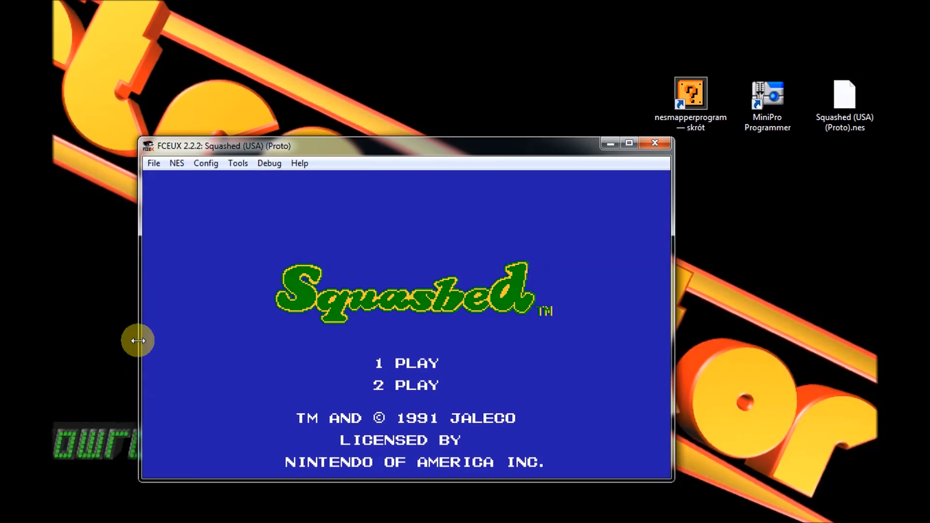
pyautogui.moveTo(90, 246)
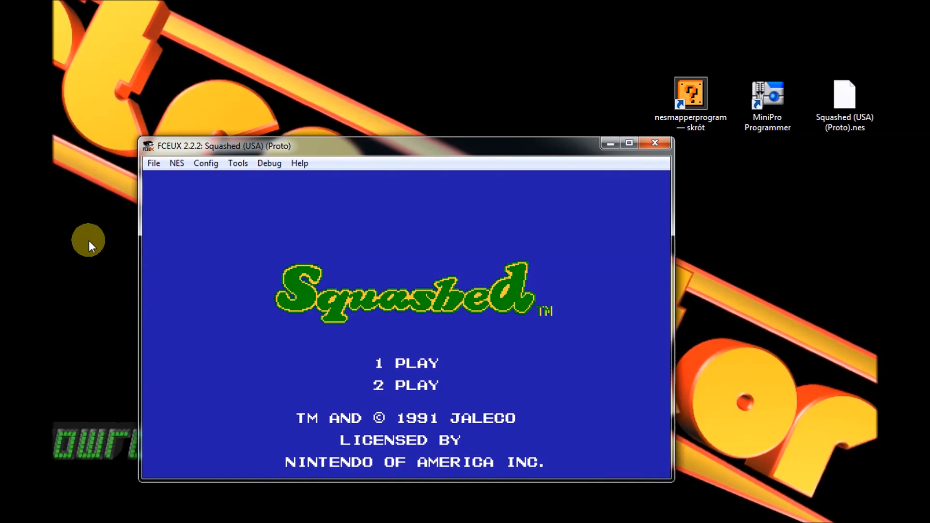
# Step: Close FCEUX and launch the NES Mapper Reader / ROM Splitter tool
pyautogui.click(654, 142)
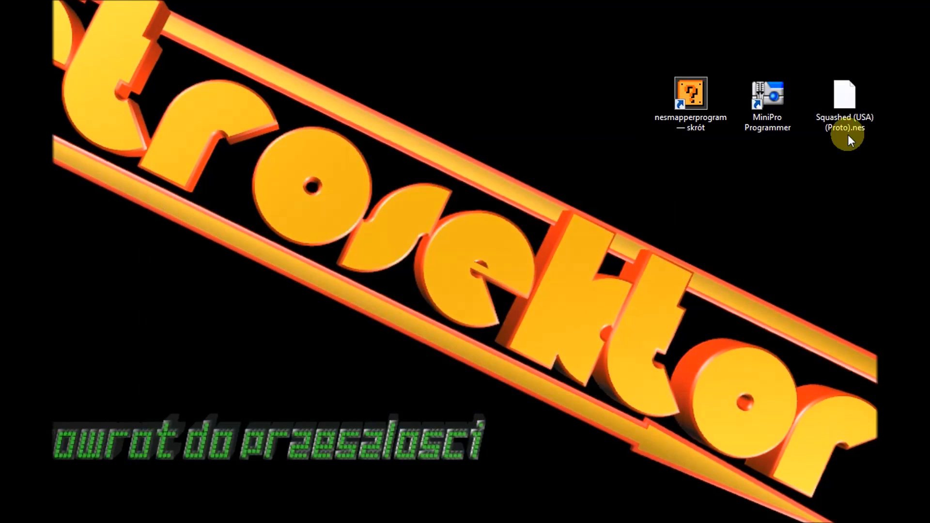
pyautogui.click(690, 98)
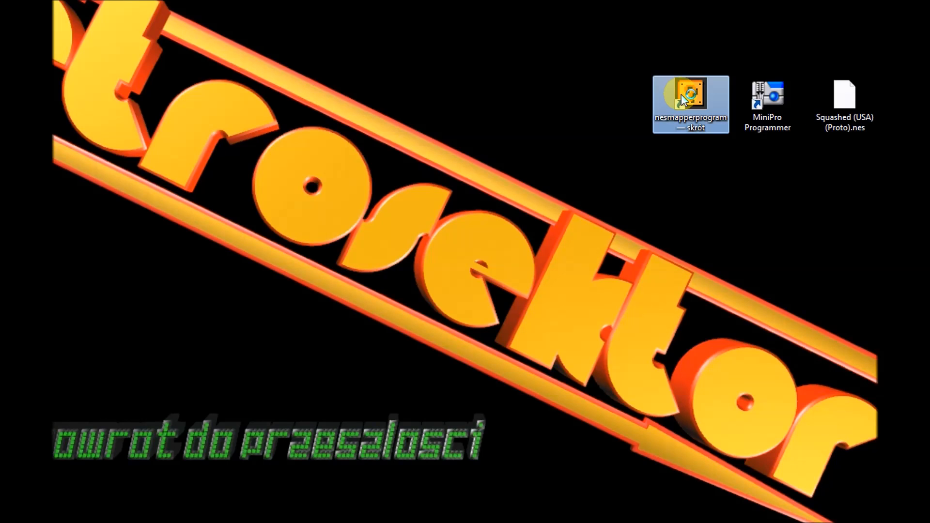
pyautogui.doubleClick(689, 104)
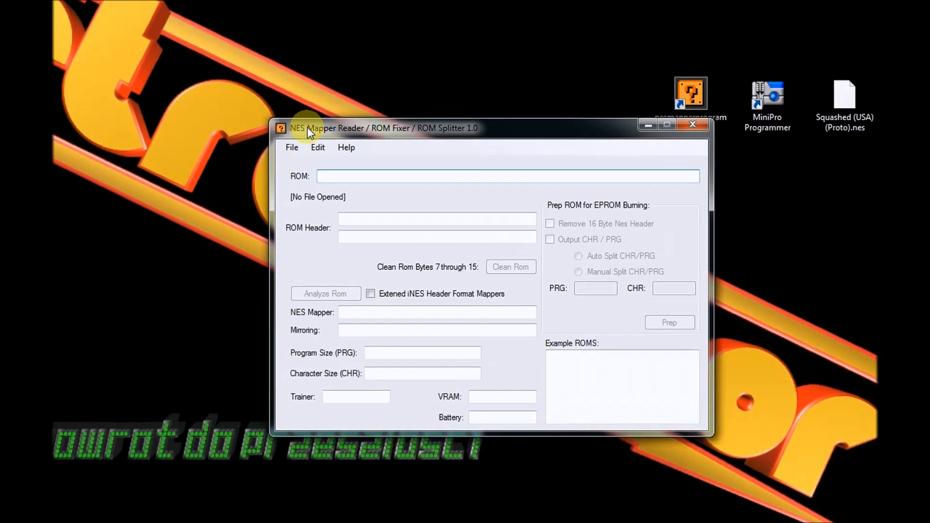
pyautogui.moveTo(380, 128); pyautogui.dragTo(409, 161)
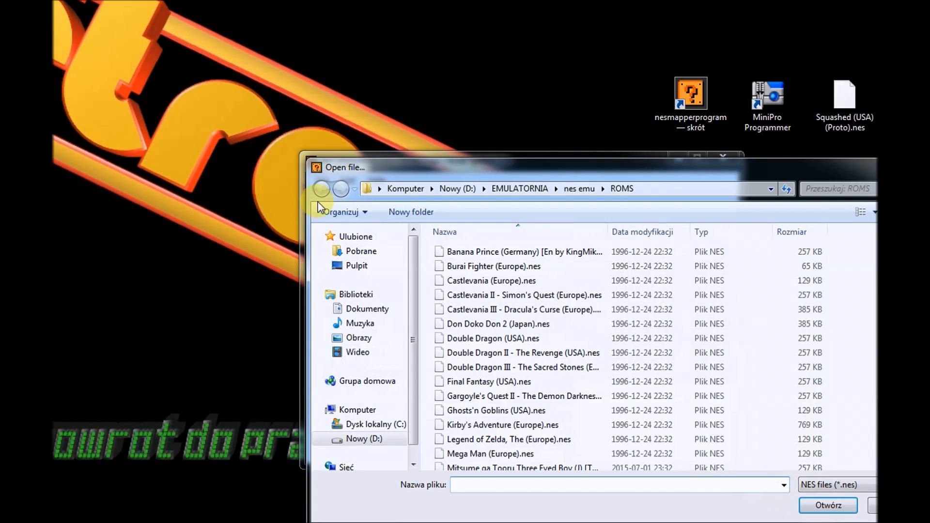
# Step: Open Squashed (USA) (Proto).nes from the Pulpit desktop folder
pyautogui.click(380, 189)
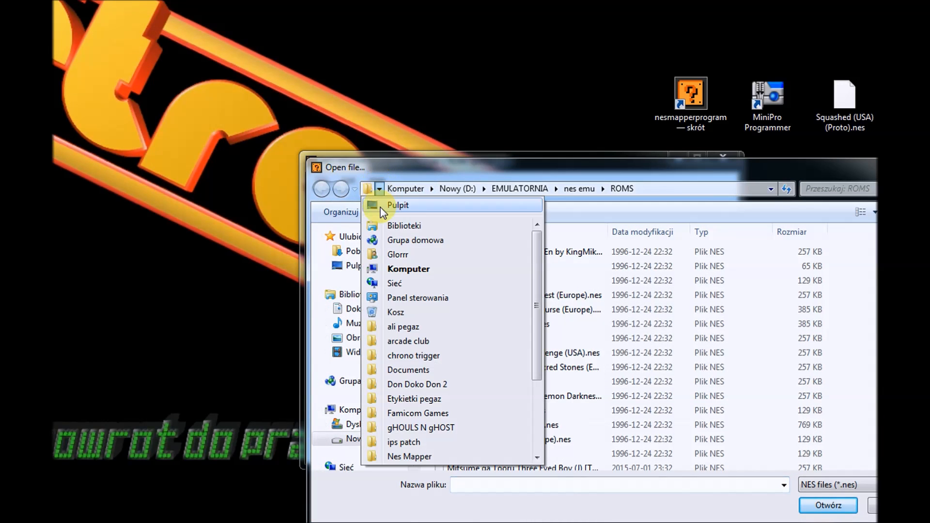
pyautogui.click(397, 204)
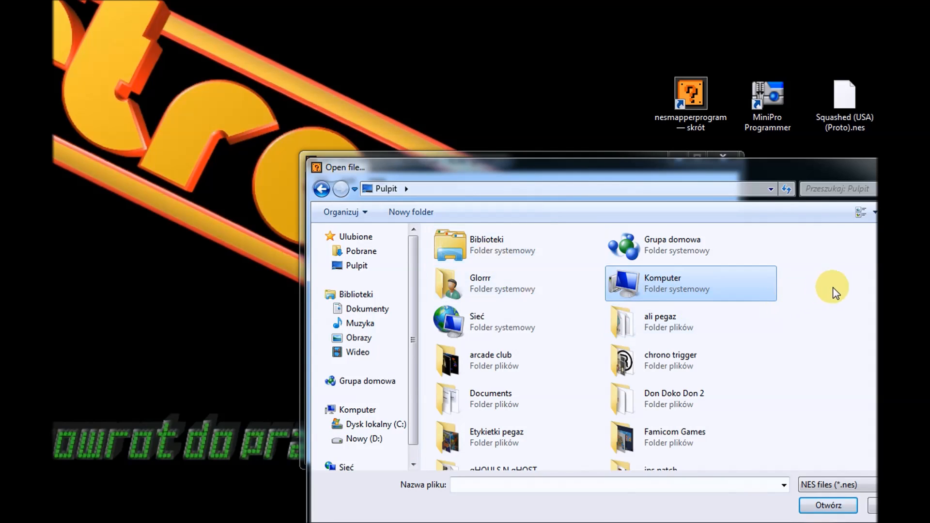
pyautogui.scroll(-3)
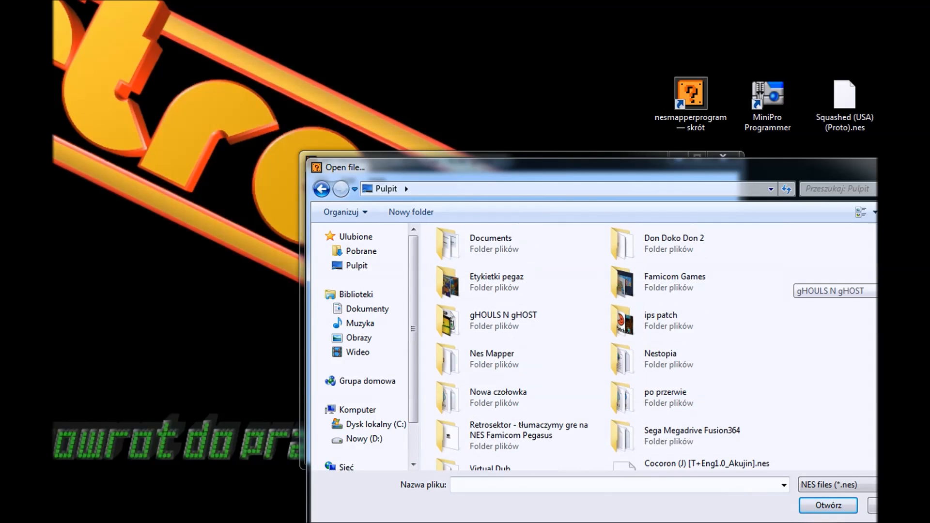
pyautogui.scroll(-3)
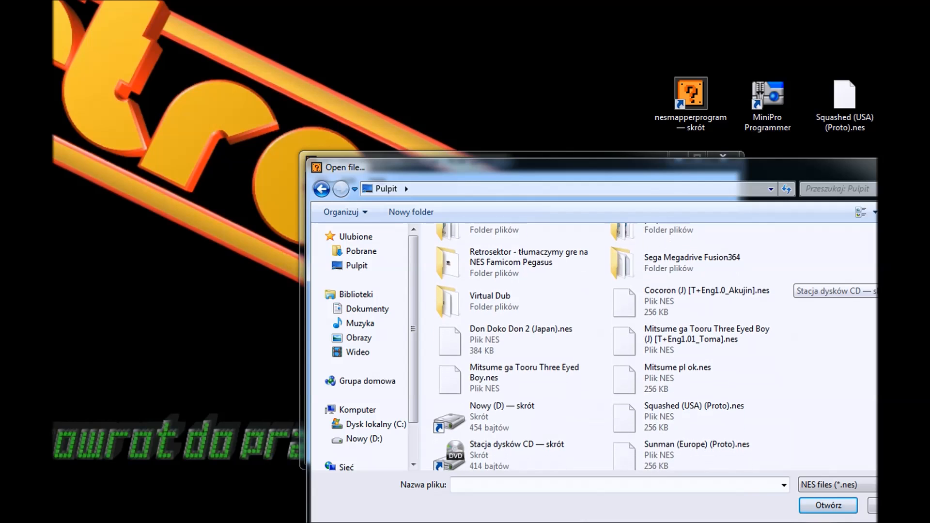
pyautogui.click(691, 394)
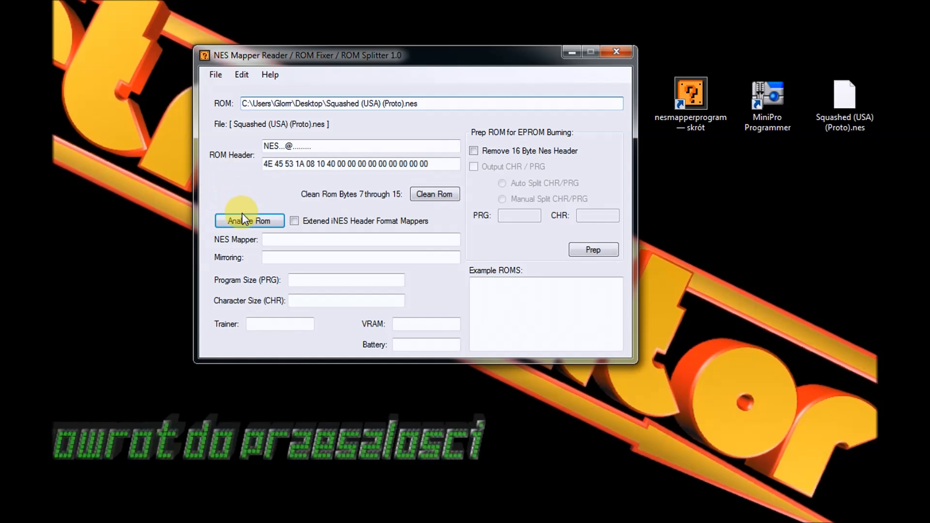
# Step: Analyze the ROM, showing mapper 4 MMC3, horizontal mirroring, 128kb PRG and CHR
pyautogui.click(249, 221)
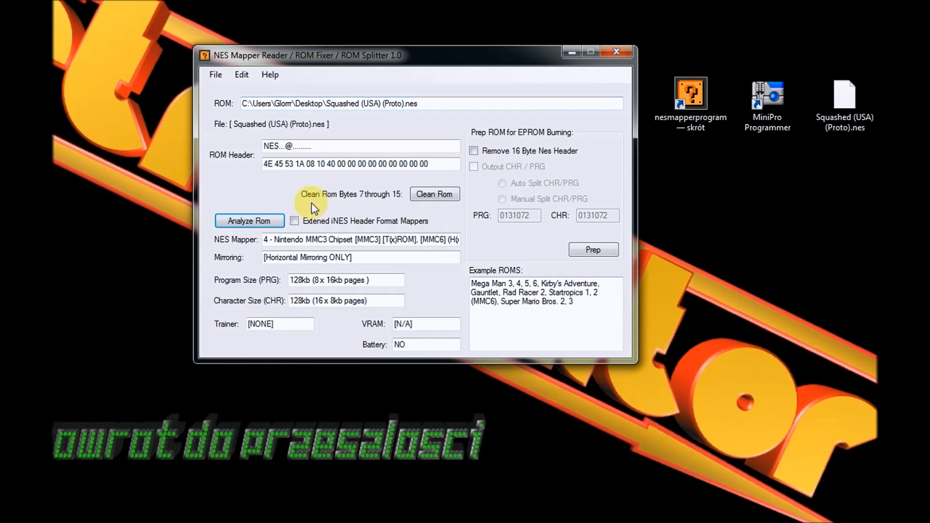
pyautogui.moveTo(264, 192)
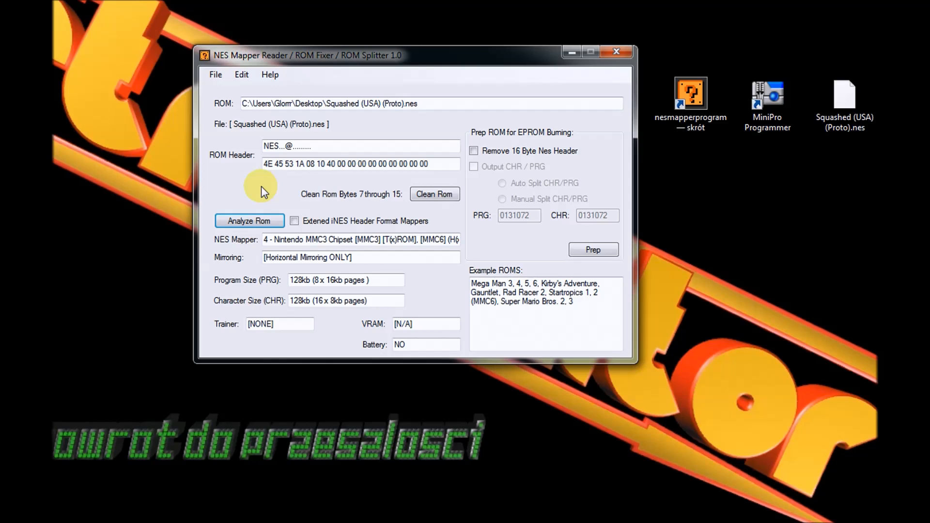
pyautogui.moveTo(217, 285)
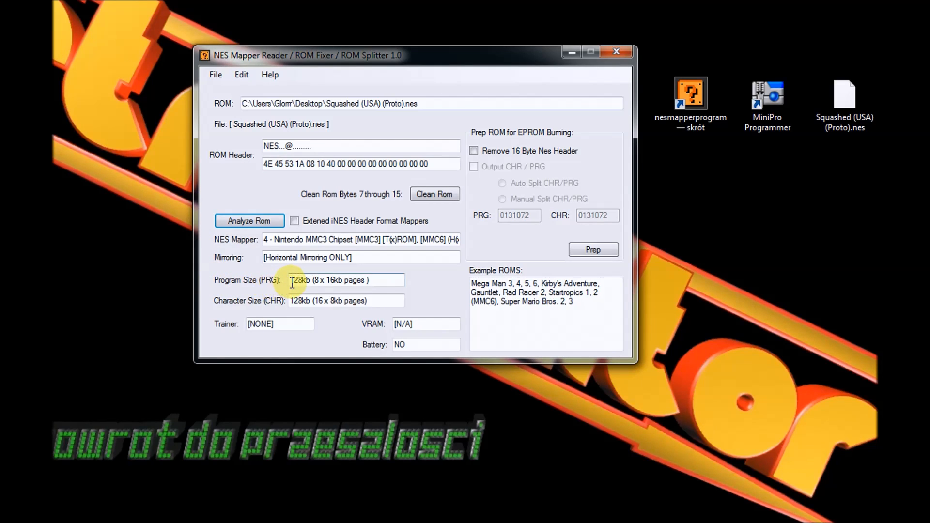
pyautogui.doubleClick(299, 280)
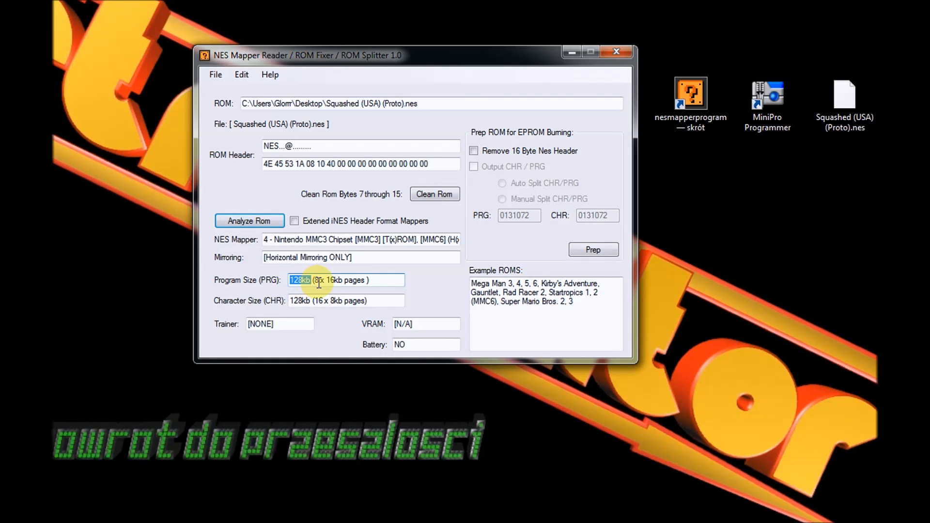
pyautogui.moveTo(268, 305)
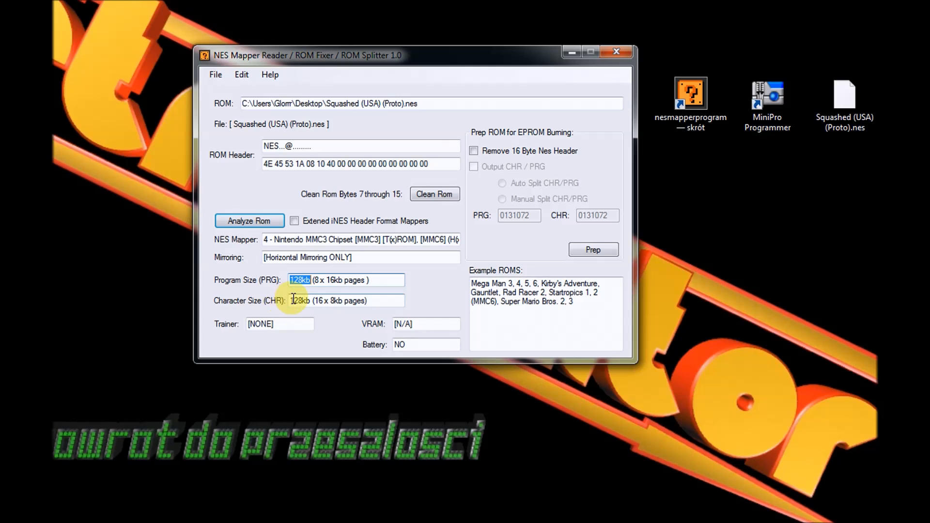
pyautogui.click(301, 301)
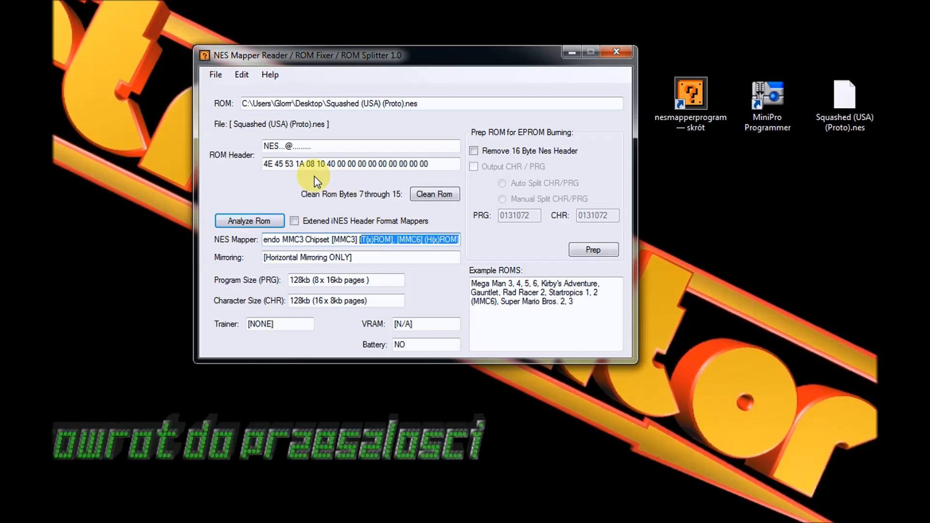
# Step: Split the ROM header-free into separate .nes.prg and .nes.chr files
pyautogui.click(360, 146)
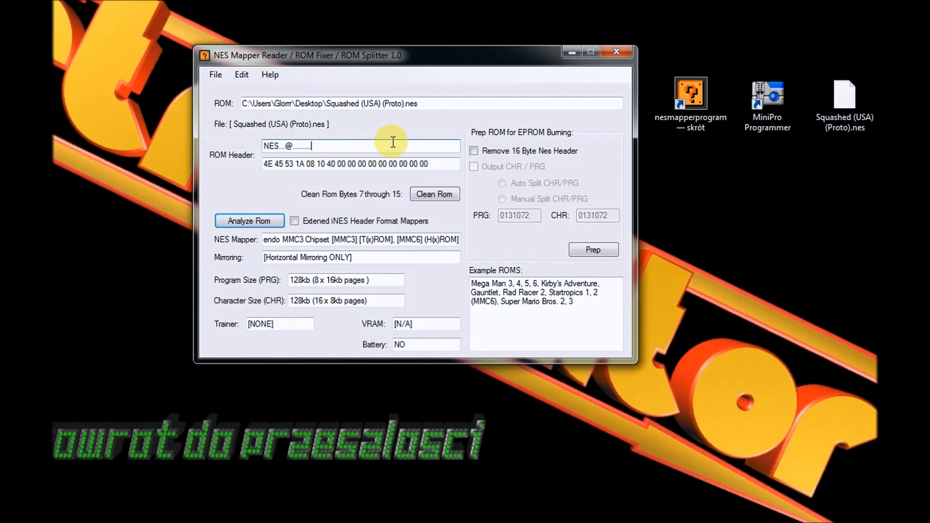
pyautogui.tripleClick(286, 146)
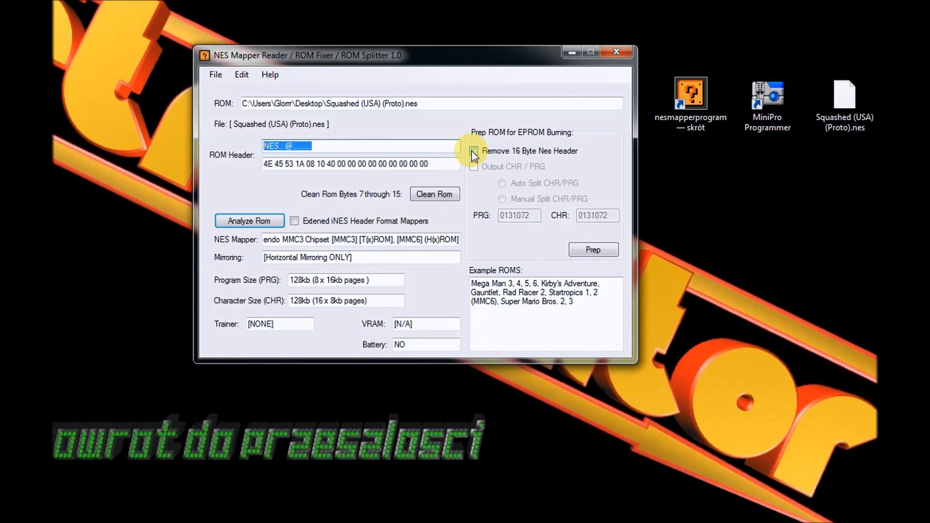
pyautogui.click(474, 151)
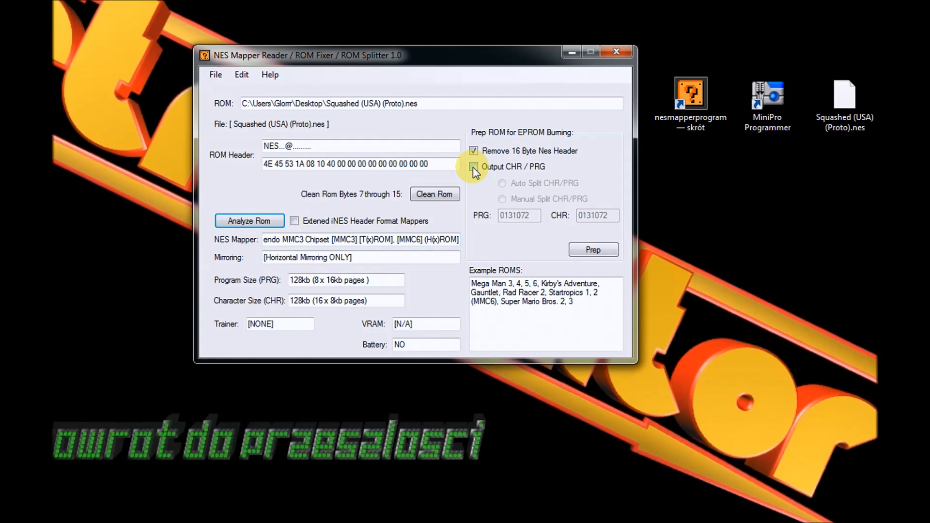
pyautogui.click(474, 167)
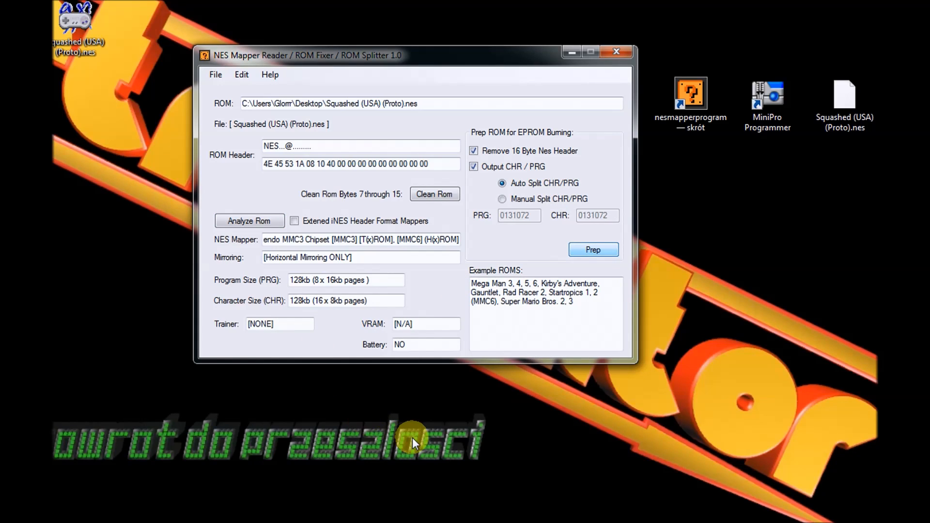
pyautogui.click(593, 249)
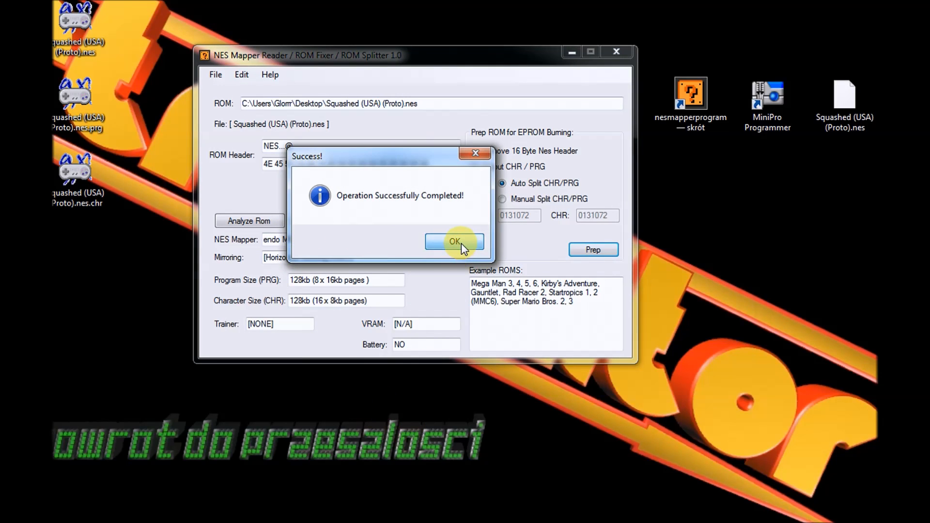
pyautogui.click(454, 241)
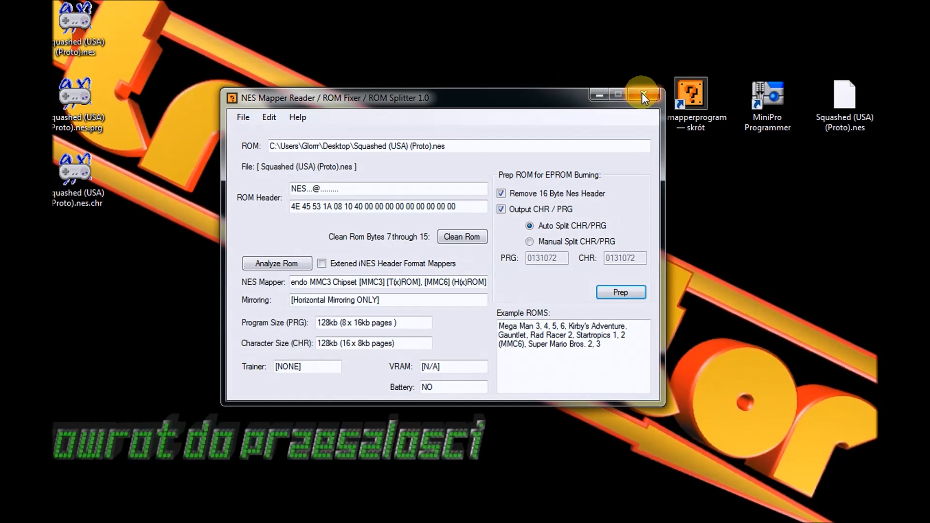
# Step: Close the splitter and delete the original Squashed (USA) (Proto).nes to the Recycle Bin
pyautogui.click(645, 95)
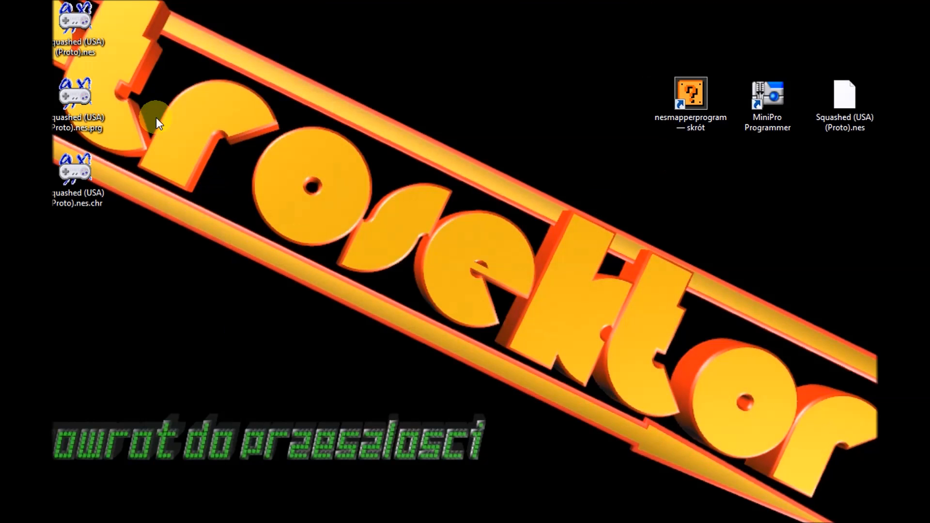
pyautogui.click(82, 24)
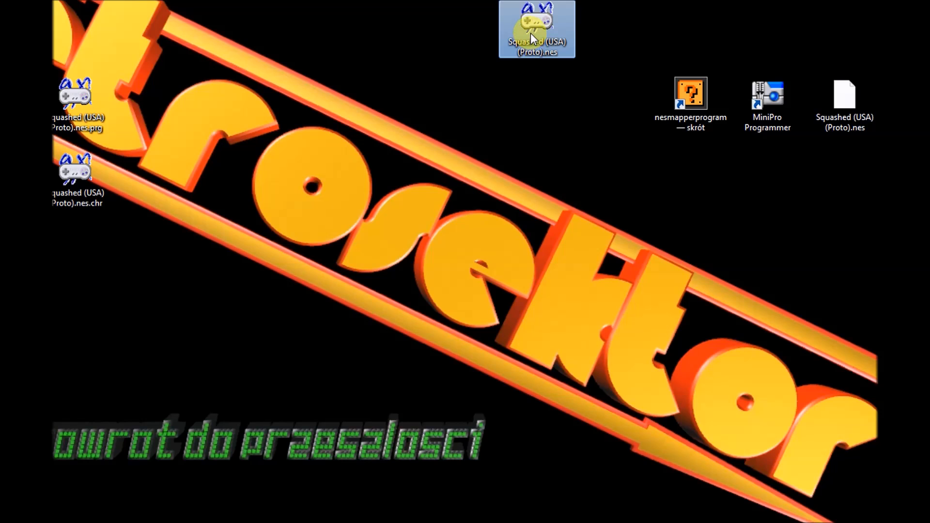
pyautogui.moveTo(535, 67)
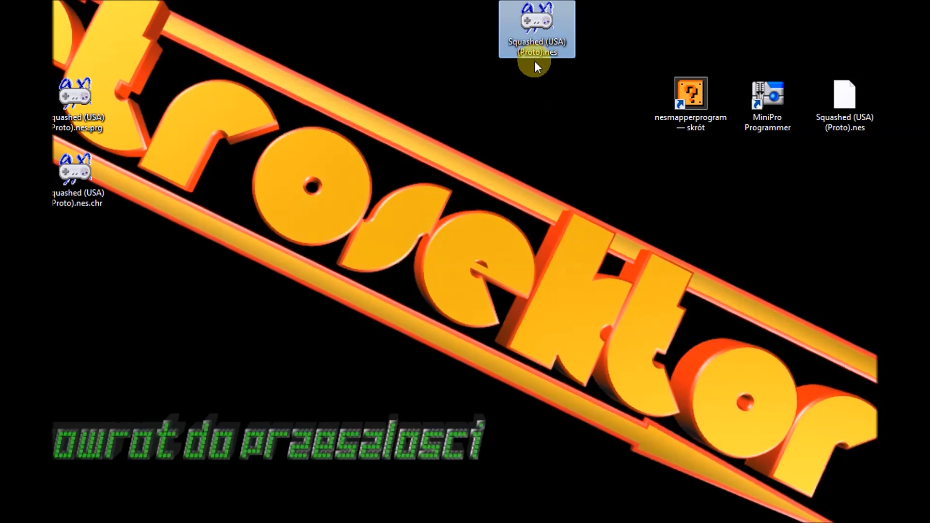
pyautogui.rightClick(535, 29)
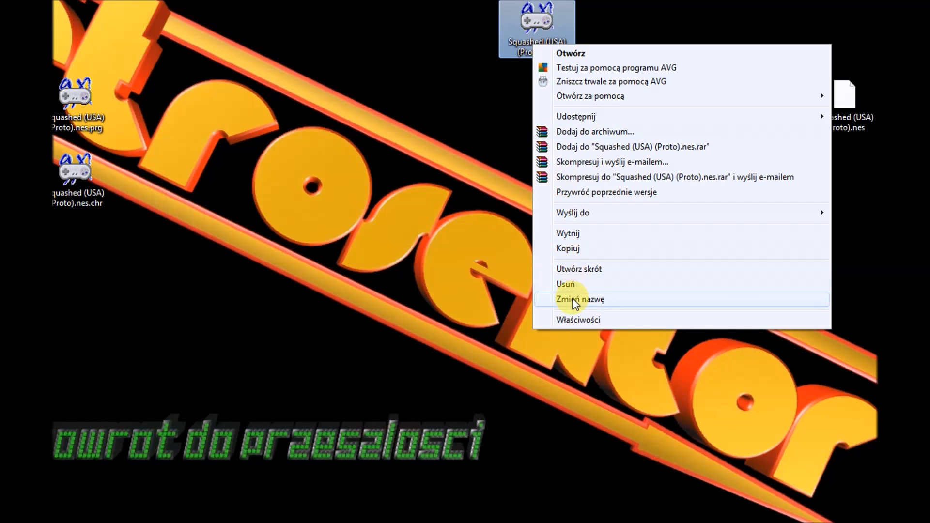
pyautogui.click(565, 283)
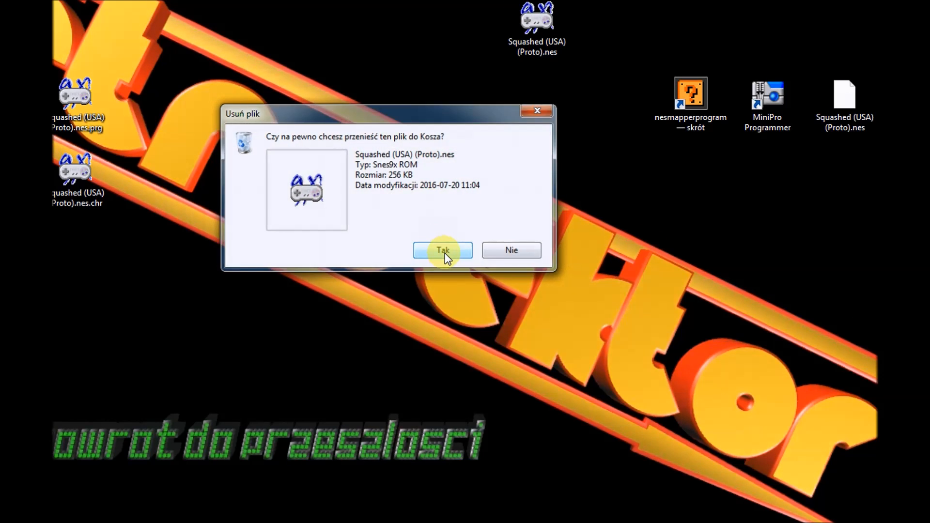
pyautogui.click(442, 250)
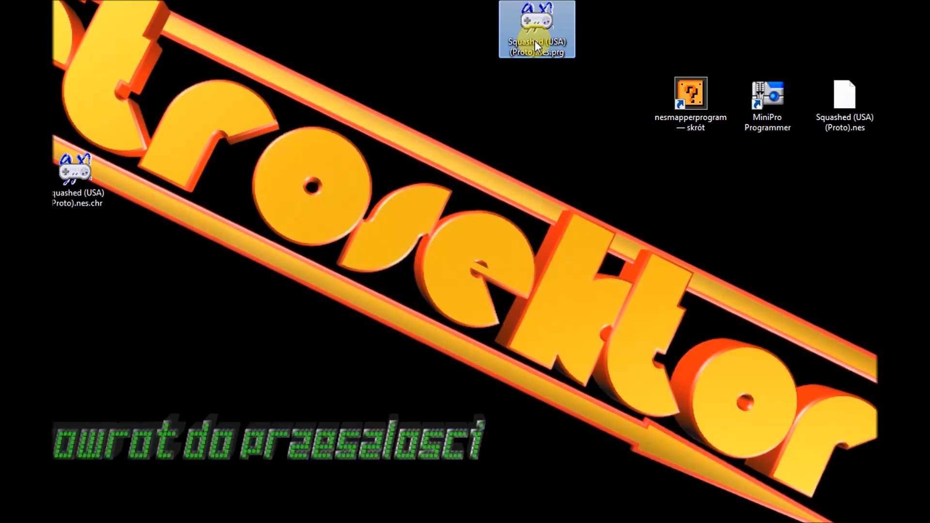
# Step: Confirm in Properties that the split .chr file is 128 KB
pyautogui.click(81, 175)
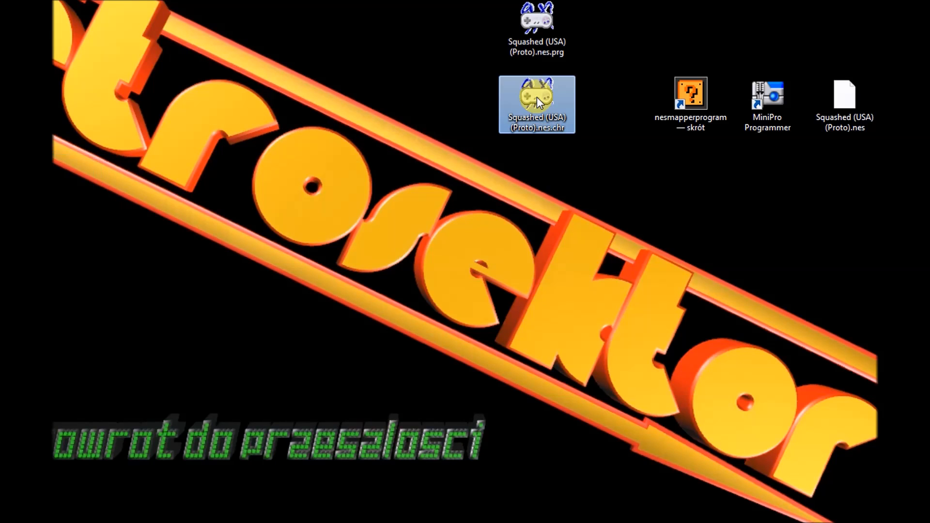
pyautogui.rightClick(536, 103)
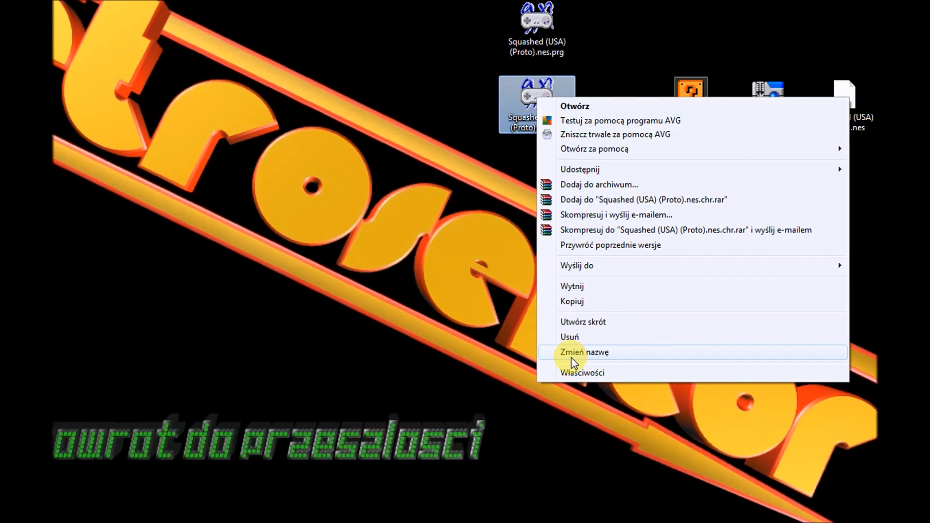
pyautogui.moveTo(581, 360)
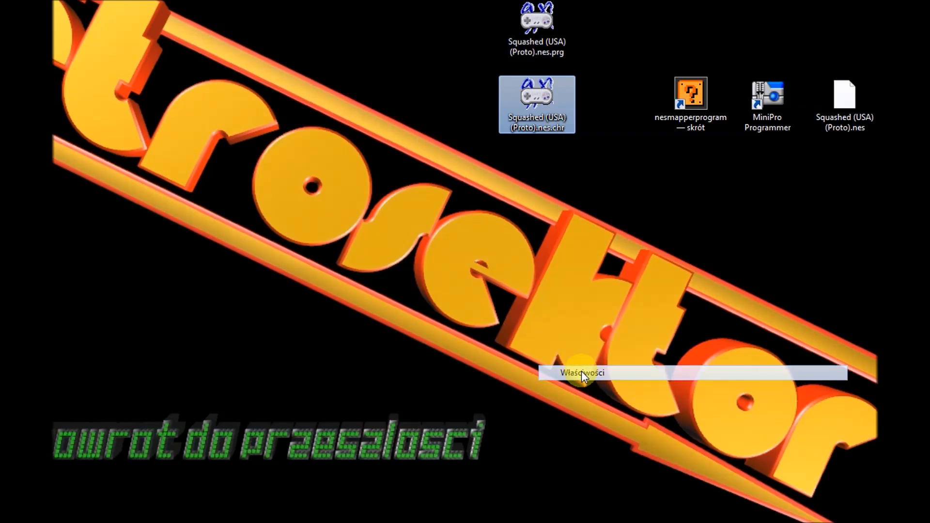
pyautogui.click(579, 372)
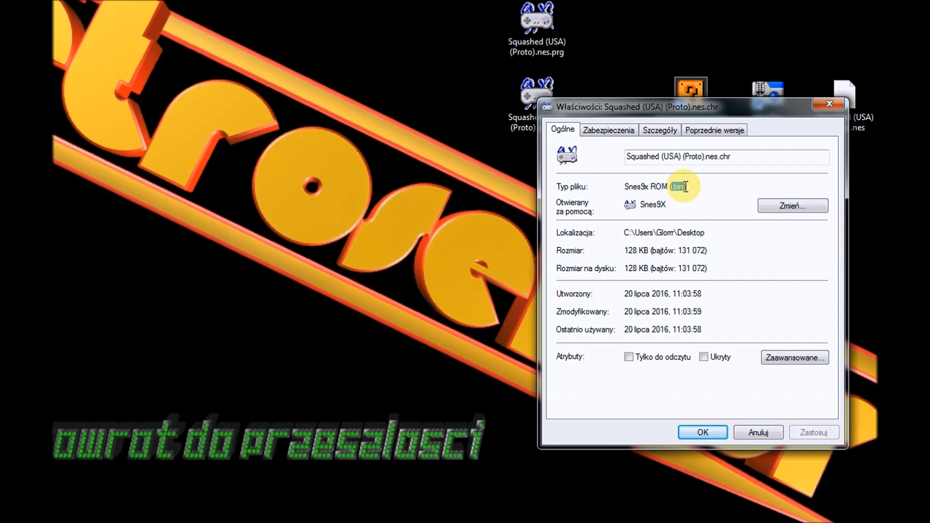
pyautogui.click(702, 431)
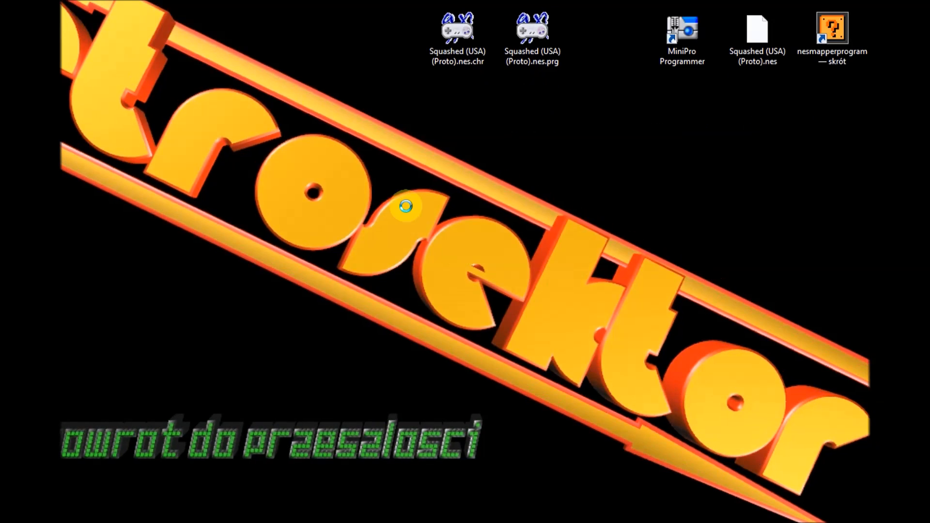
# Step: Launch MiniPro v6.17 and open the Select Device chip list
pyautogui.doubleClick(681, 27)
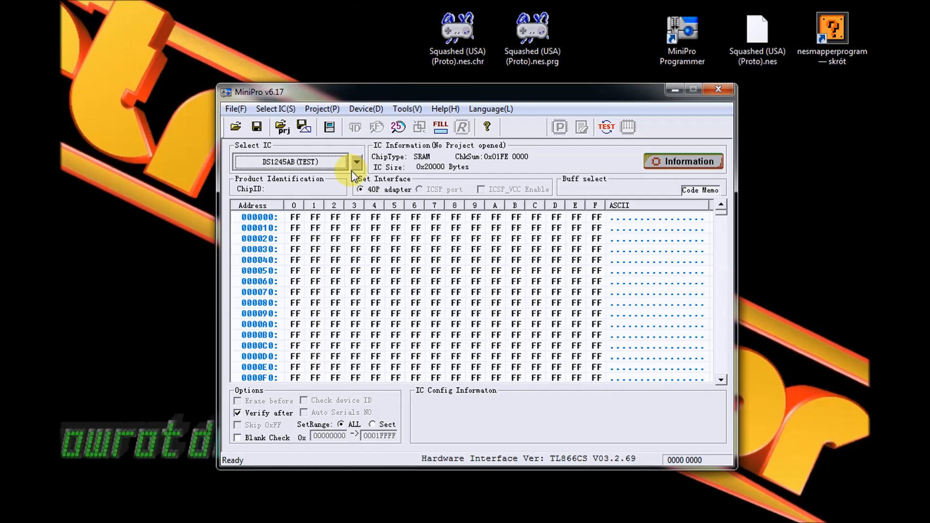
pyautogui.click(356, 161)
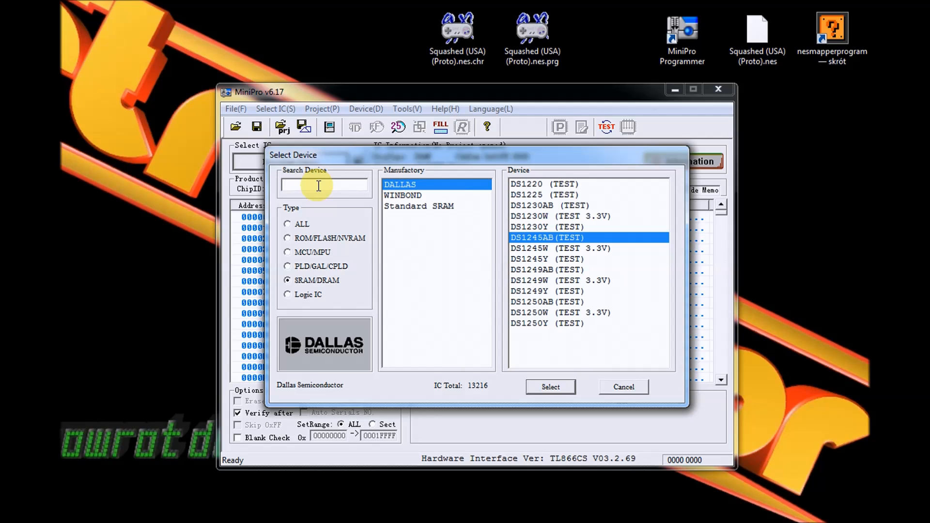
pyautogui.write('M')
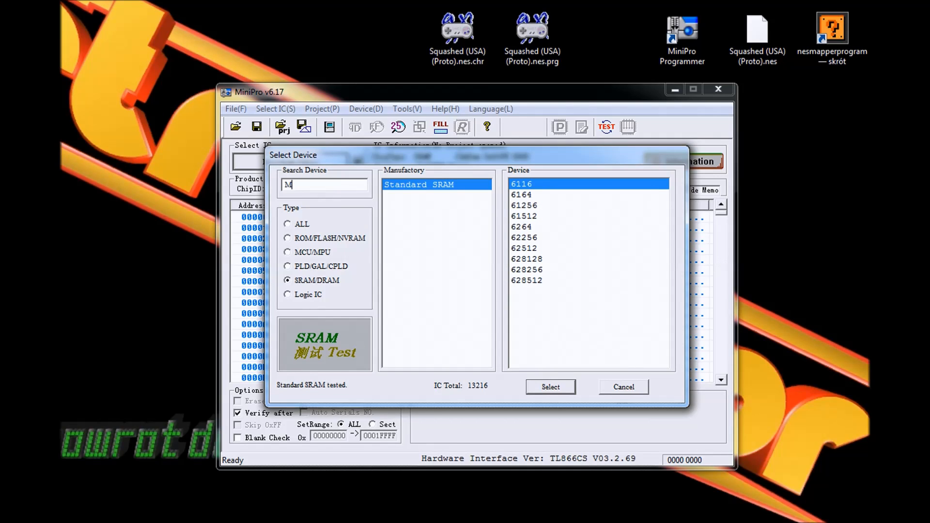
pyautogui.write('27')
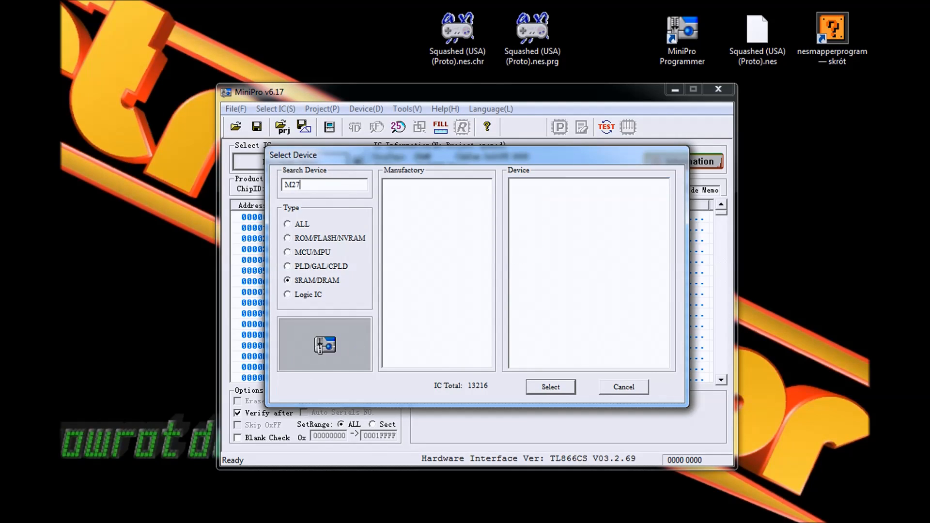
pyautogui.write('C1')
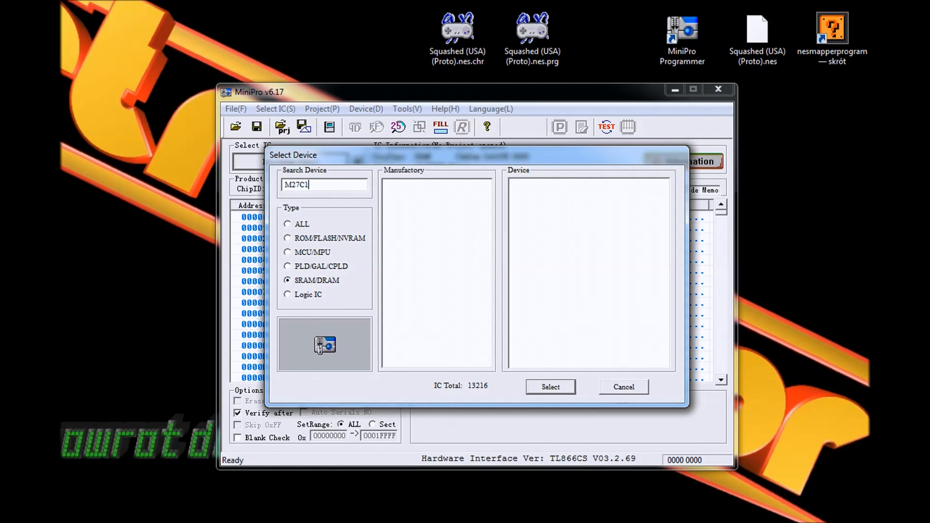
pyautogui.write('00')
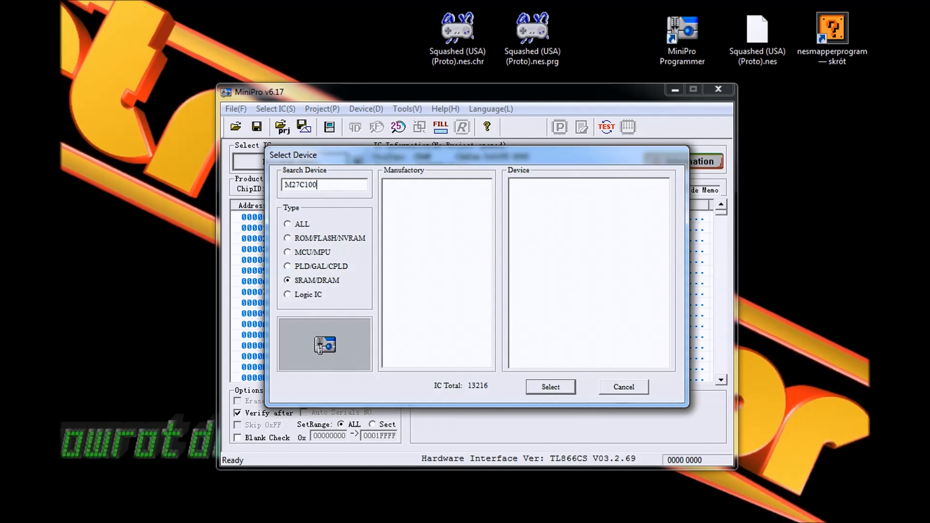
pyautogui.write('1')
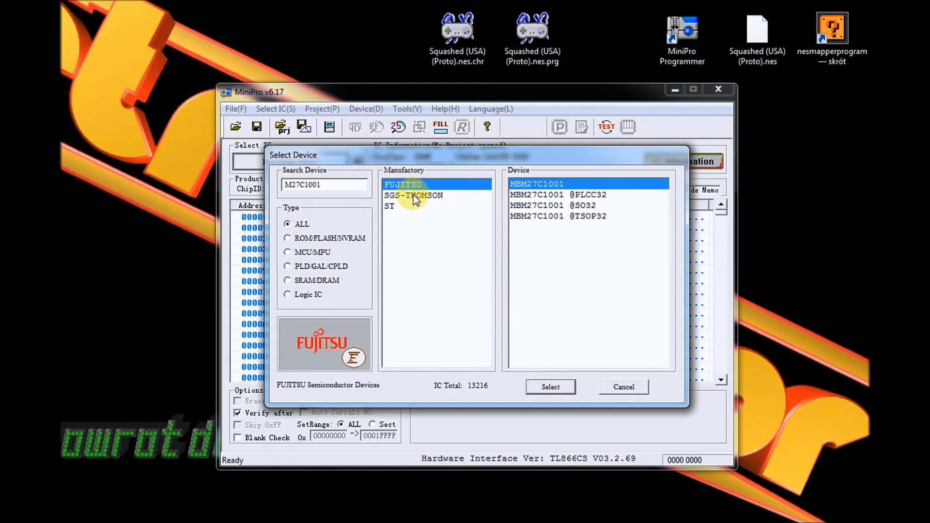
pyautogui.moveTo(408, 206)
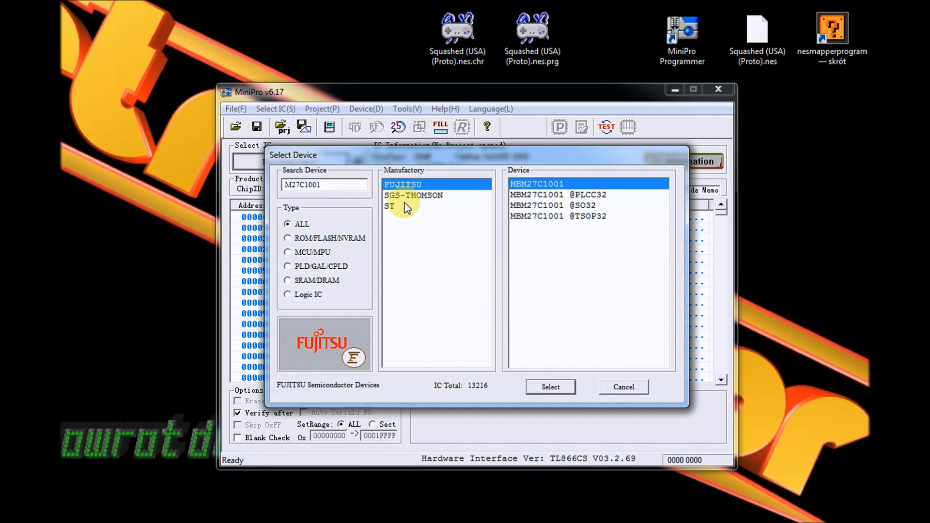
pyautogui.moveTo(401, 211)
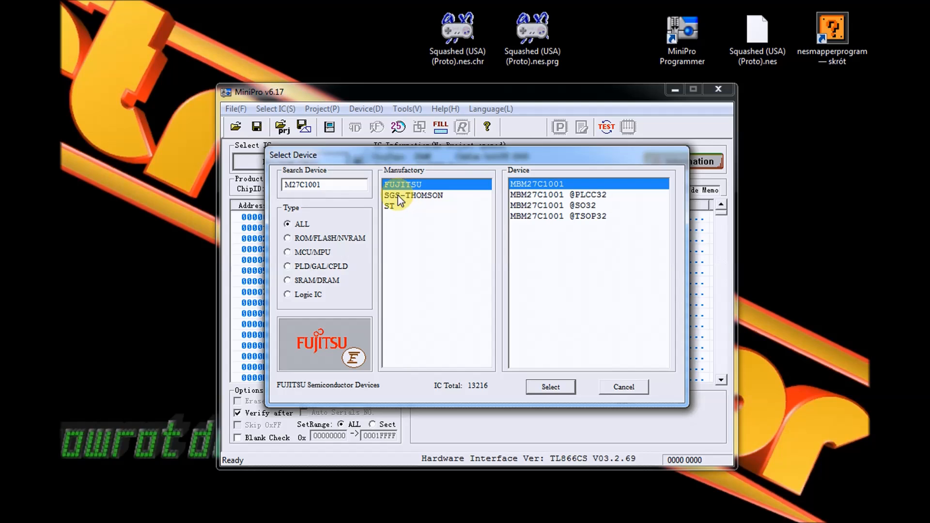
pyautogui.click(412, 196)
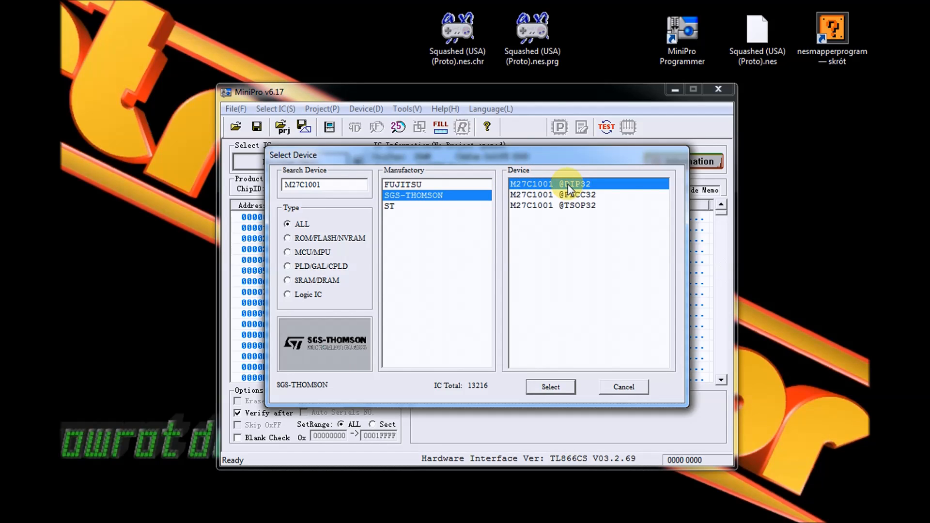
pyautogui.click(549, 386)
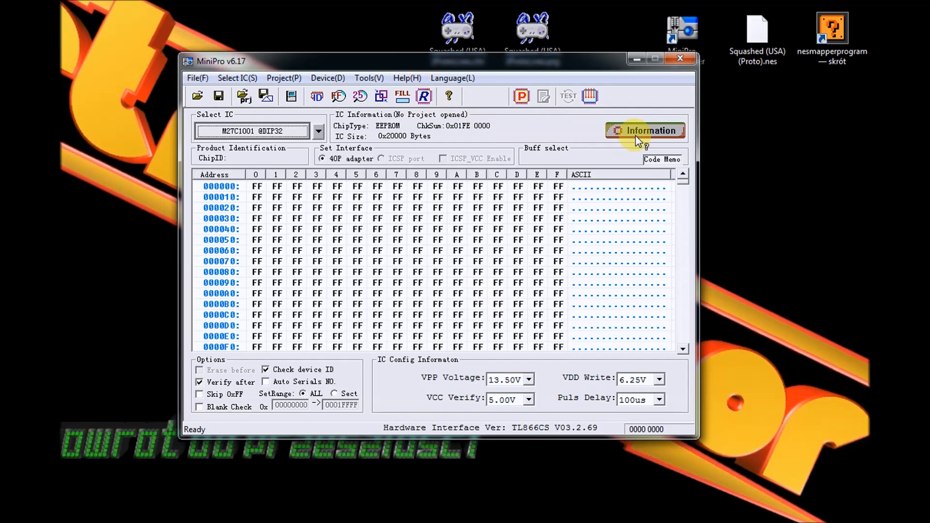
pyautogui.click(646, 130)
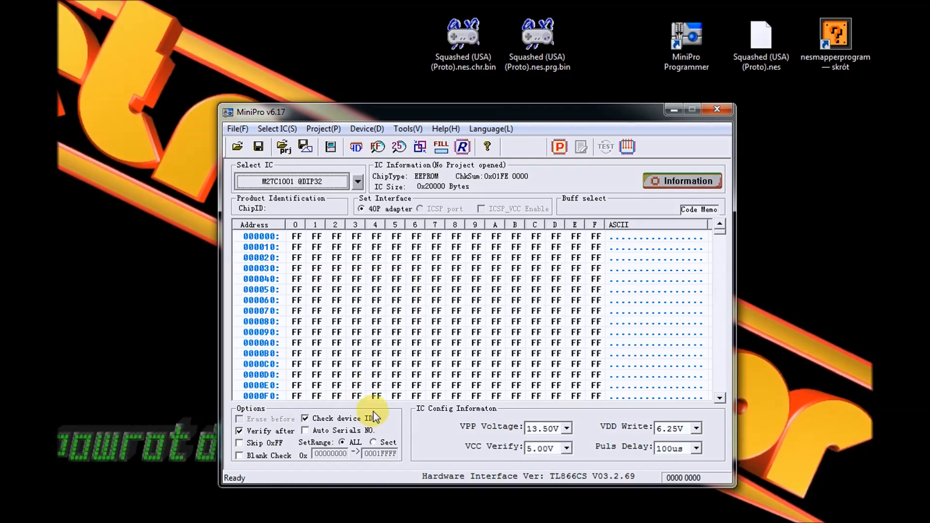
pyautogui.moveTo(368, 403)
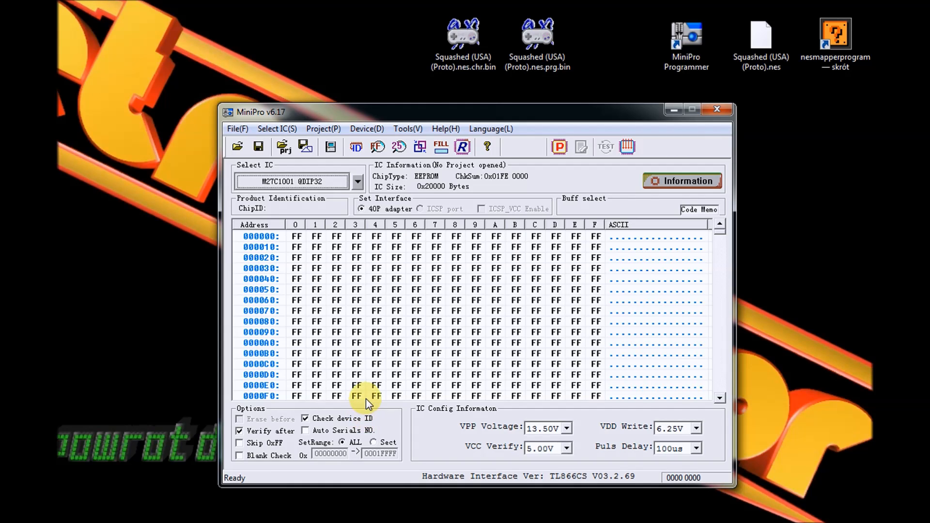
pyautogui.moveTo(377, 146)
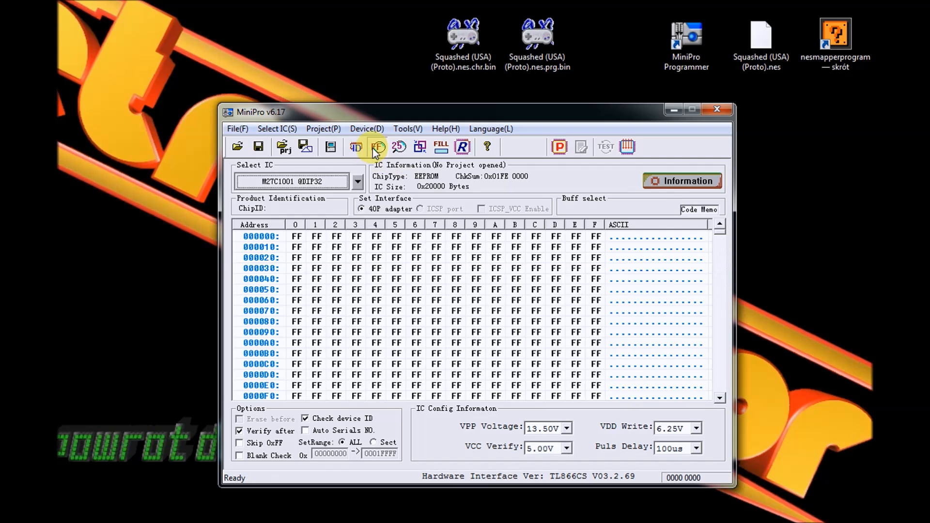
# Step: Run a blank check reporting 'Device is Blank!', then close the dialog
pyautogui.click(377, 146)
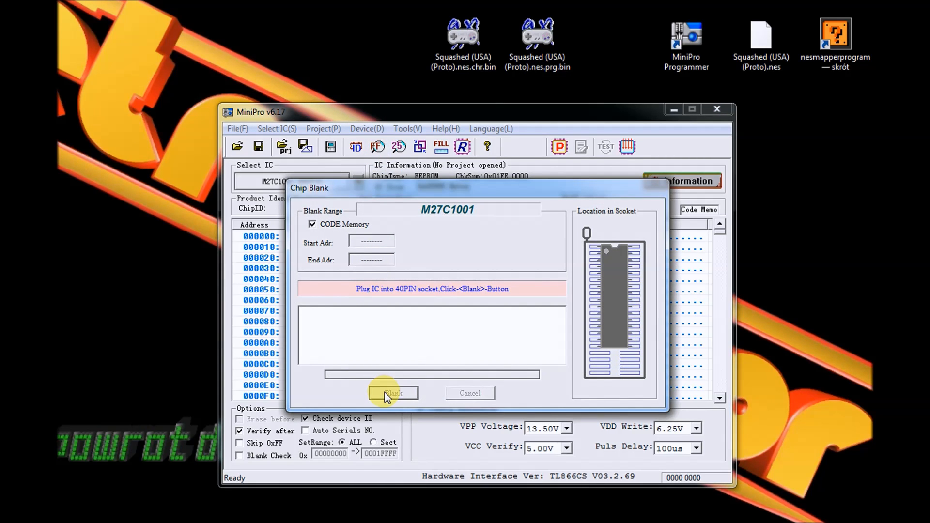
pyautogui.click(393, 394)
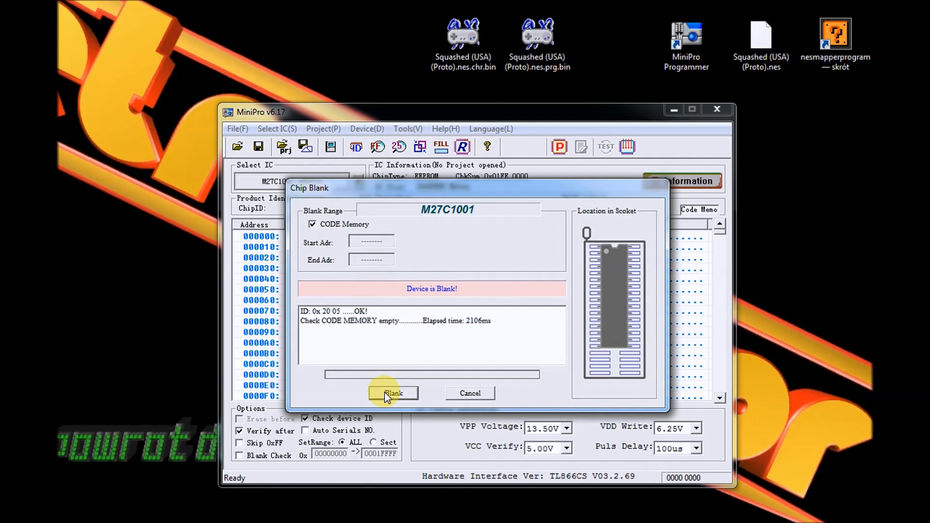
pyautogui.moveTo(304, 325)
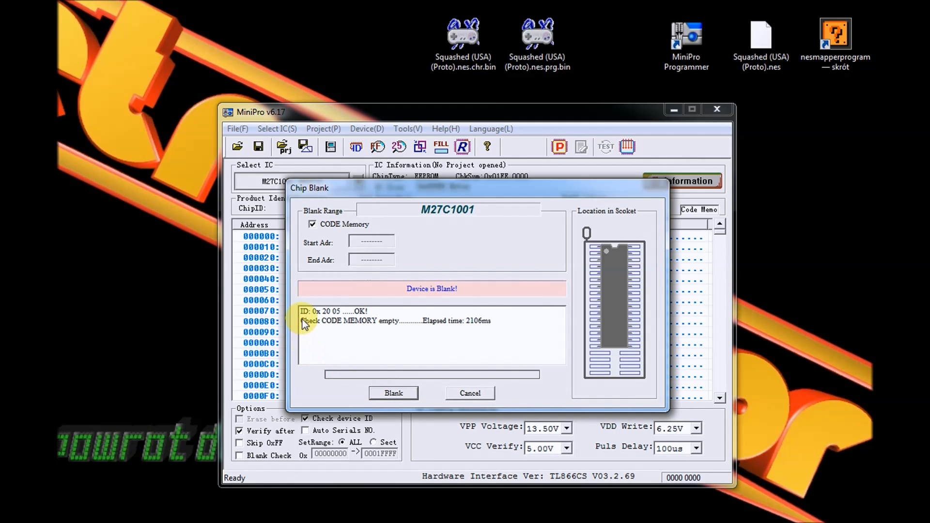
pyautogui.moveTo(382, 325)
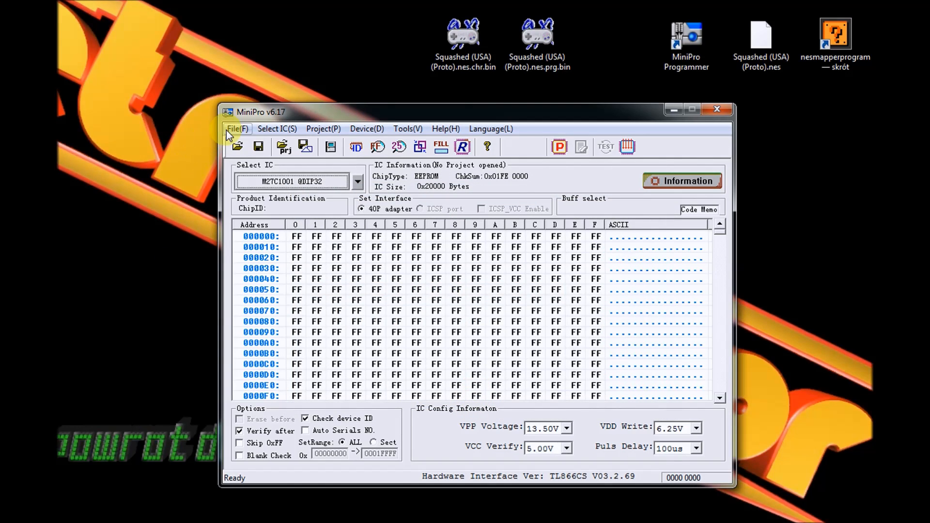
# Step: Load Squashed (USA) (Proto).nes.prg.bin into the buffer as BINARY and begin programming
pyautogui.click(236, 128)
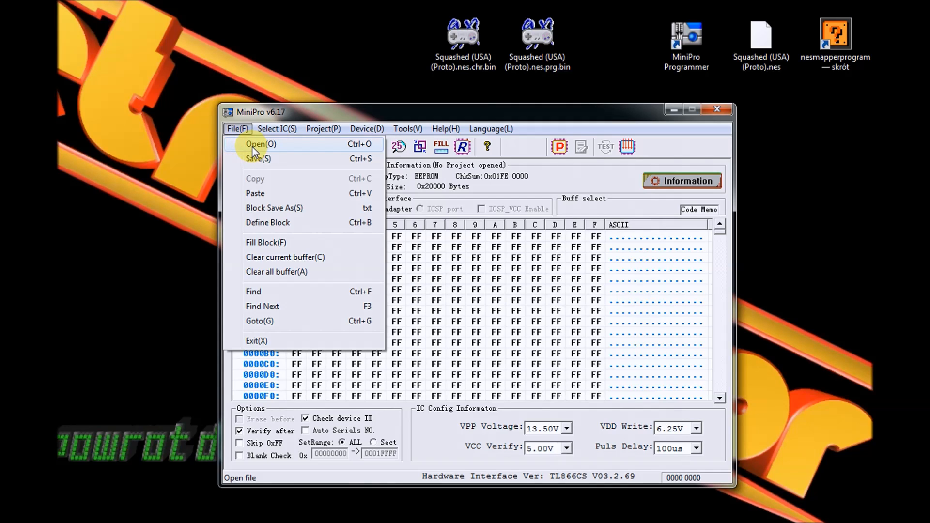
pyautogui.click(256, 144)
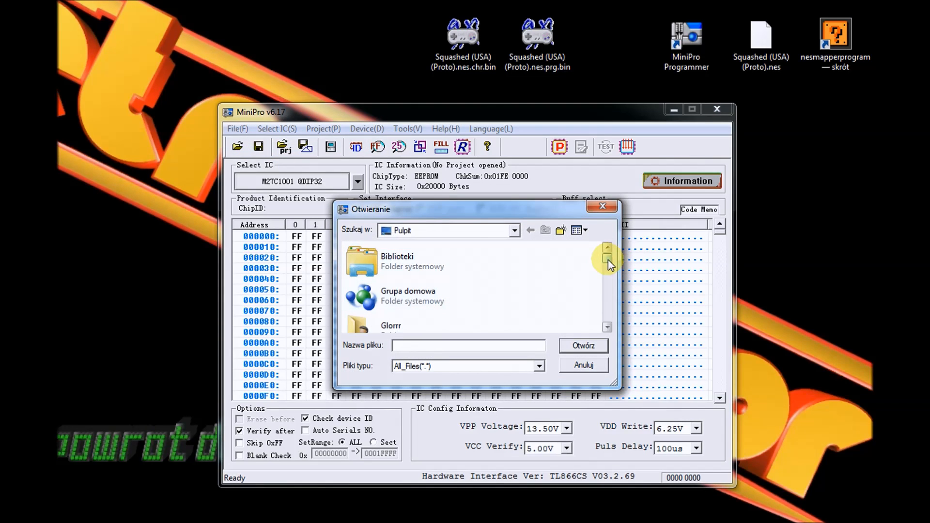
pyautogui.scroll(-3)
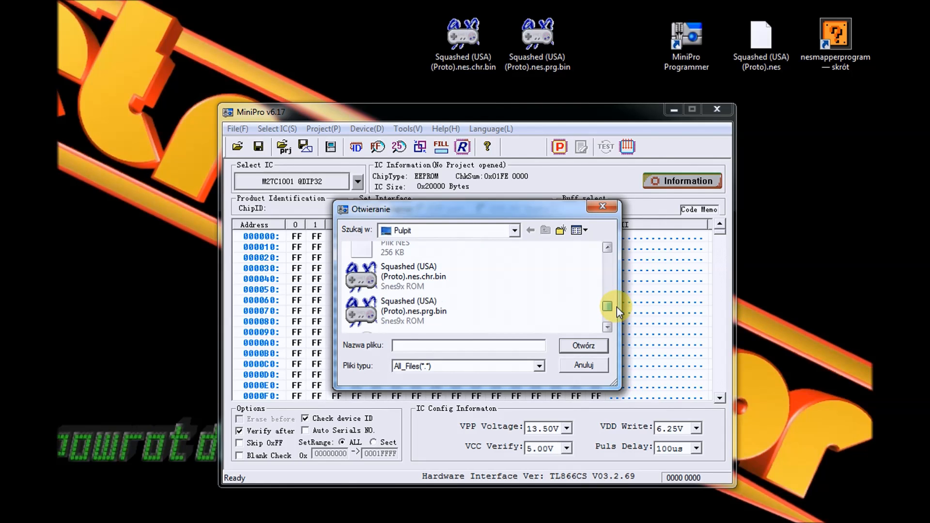
pyautogui.click(415, 311)
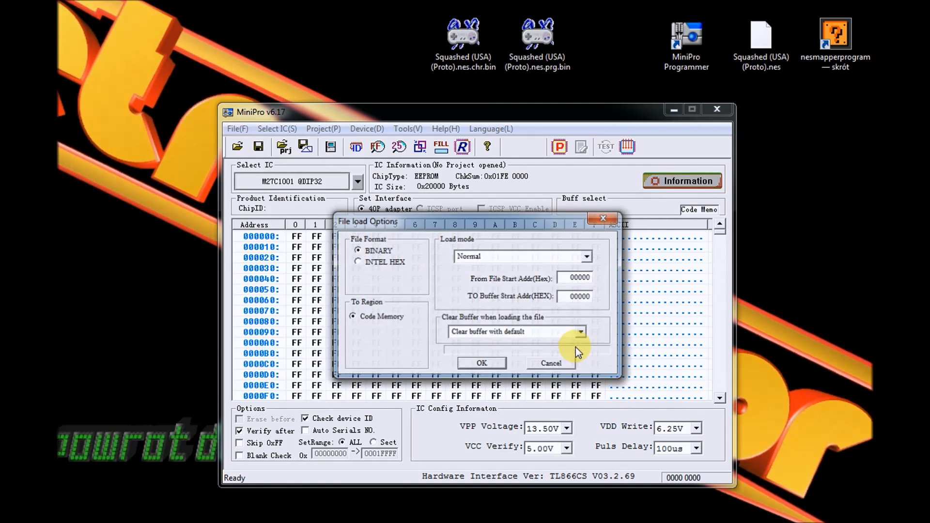
pyautogui.moveTo(468, 299)
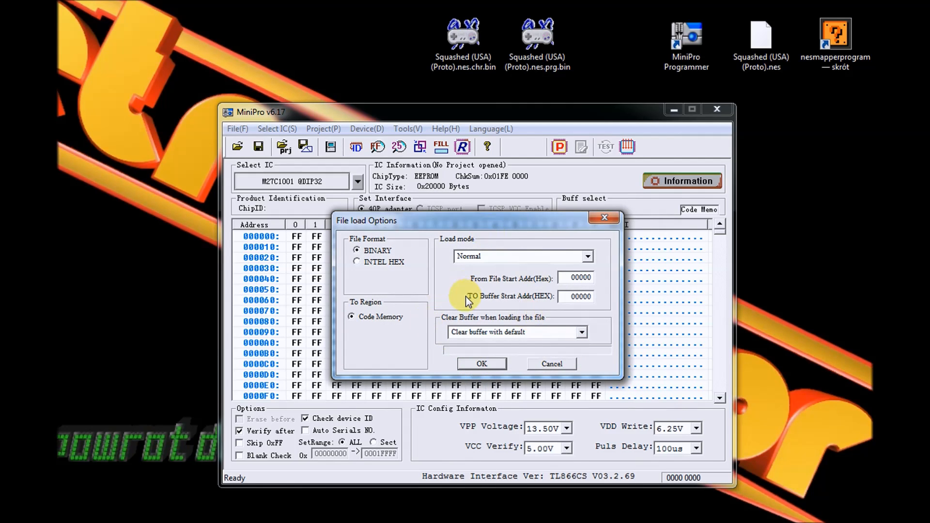
pyautogui.click(481, 363)
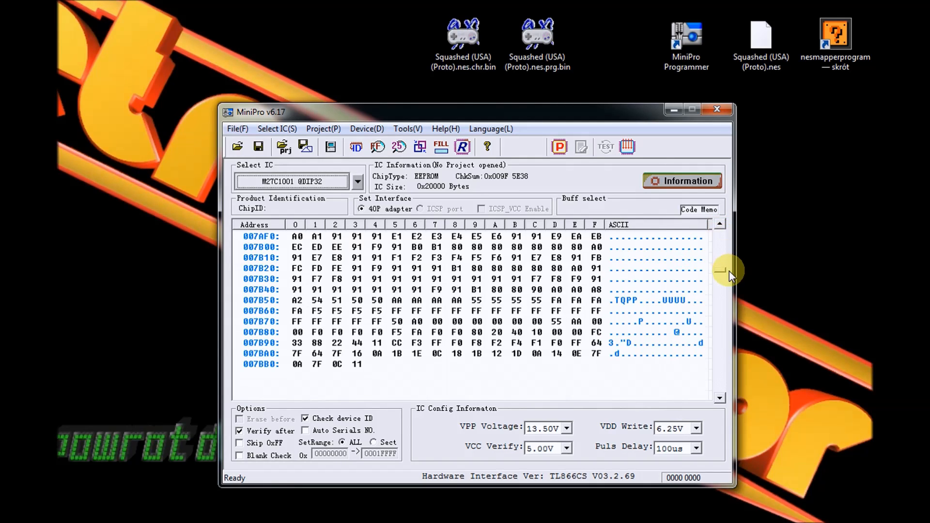
pyautogui.scroll(3)
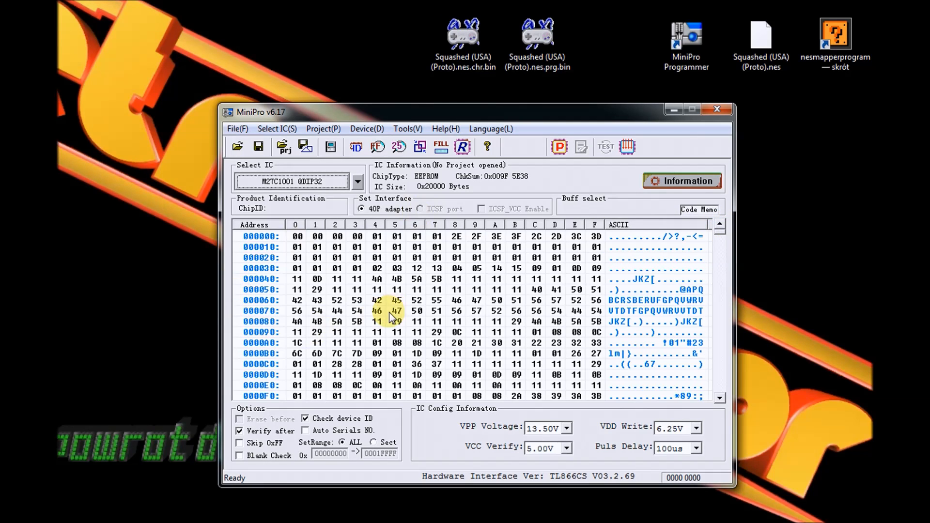
pyautogui.click(558, 146)
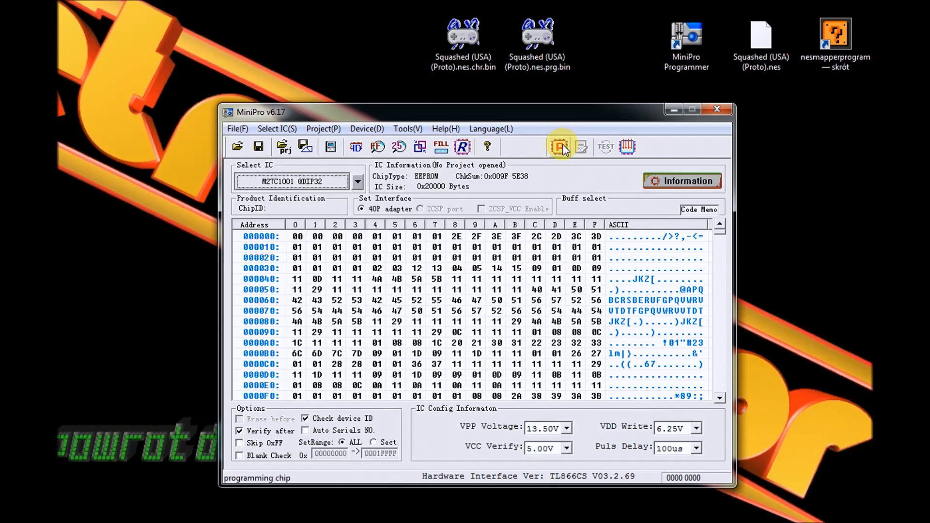
pyautogui.moveTo(559, 146)
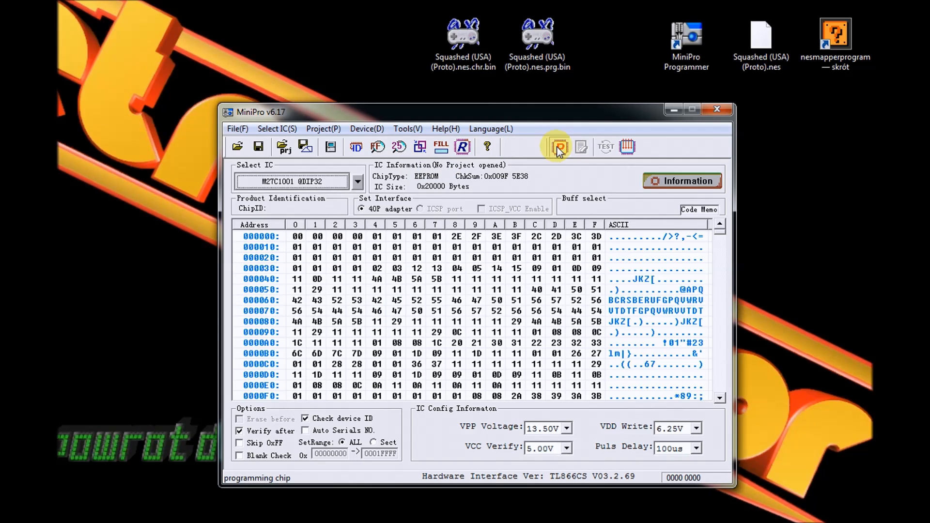
# Step: Burn the PRG buffer onto the M27C1001 and close the window after 'Programming successful!'
pyautogui.click(557, 146)
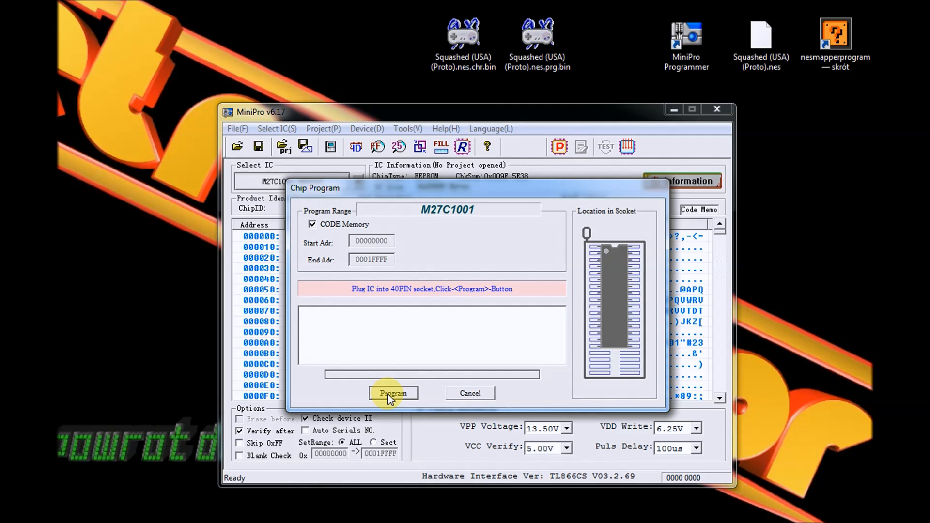
pyautogui.click(393, 393)
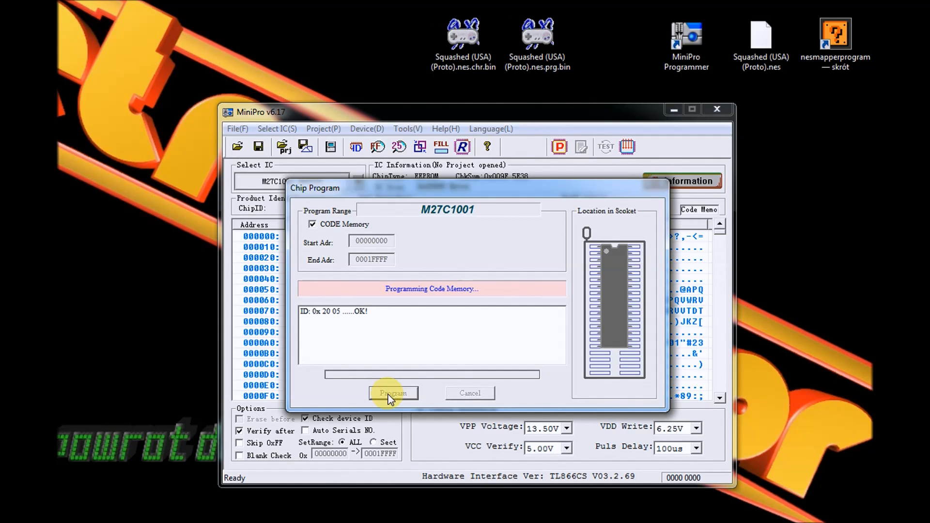
pyautogui.click(393, 393)
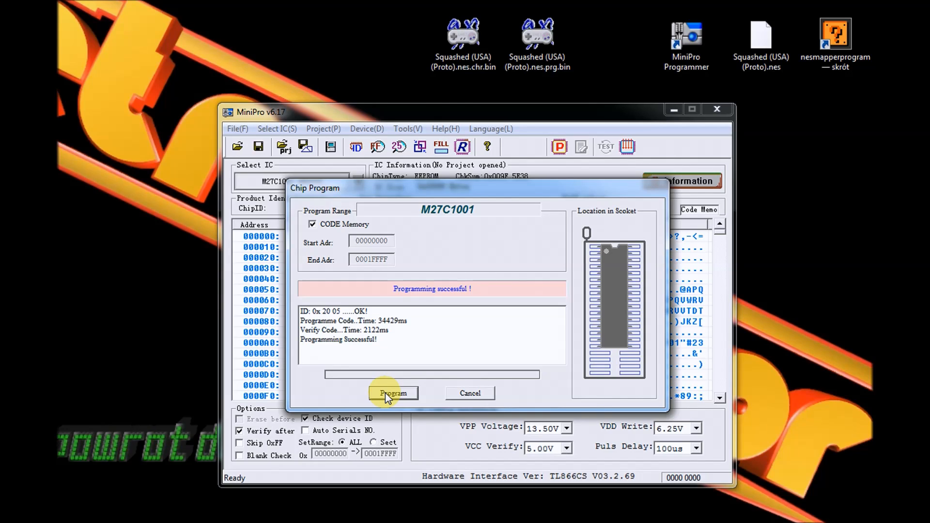
pyautogui.moveTo(271, 333)
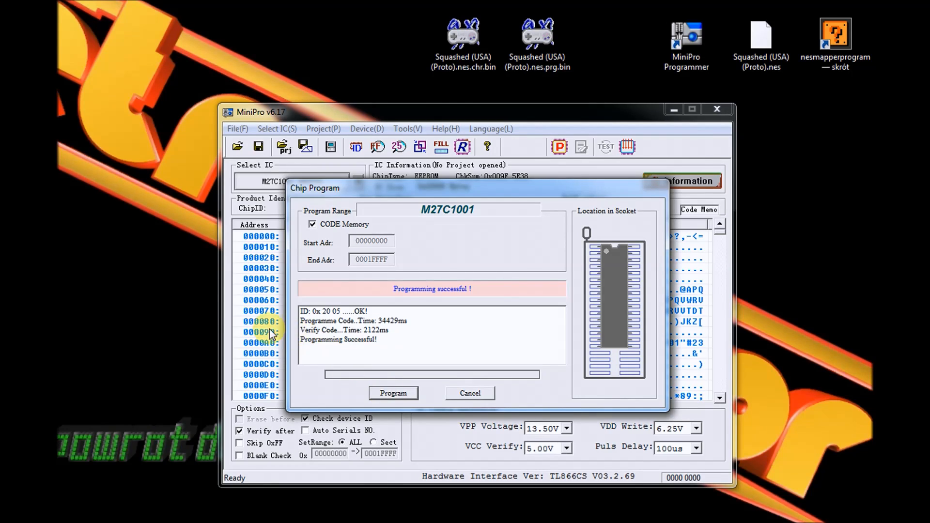
pyautogui.click(469, 393)
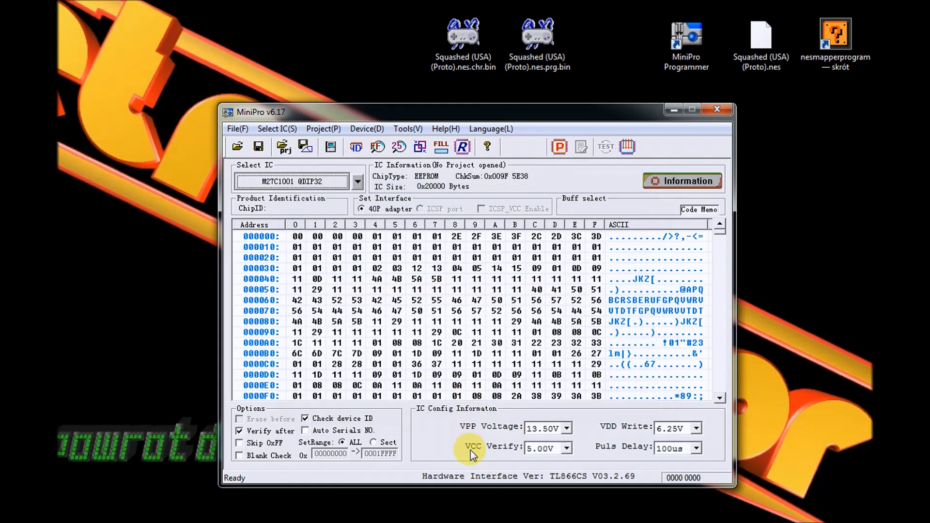
# Step: Load the Squashed .chr.bin file into the buffer as binary
pyautogui.click(236, 129)
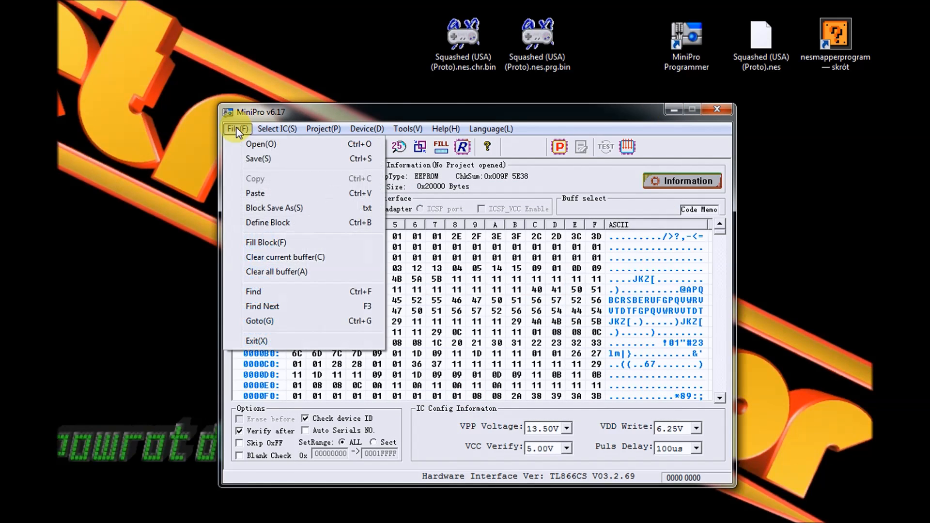
pyautogui.click(259, 144)
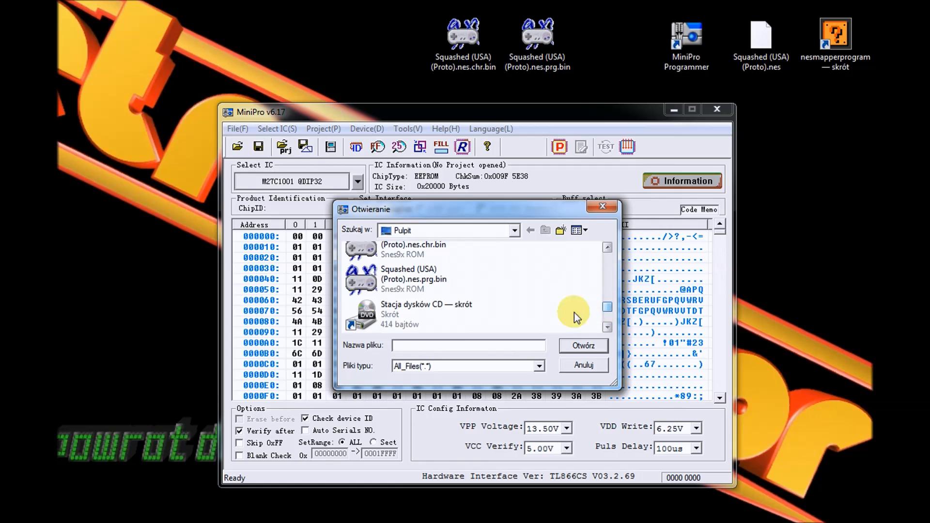
pyautogui.click(582, 345)
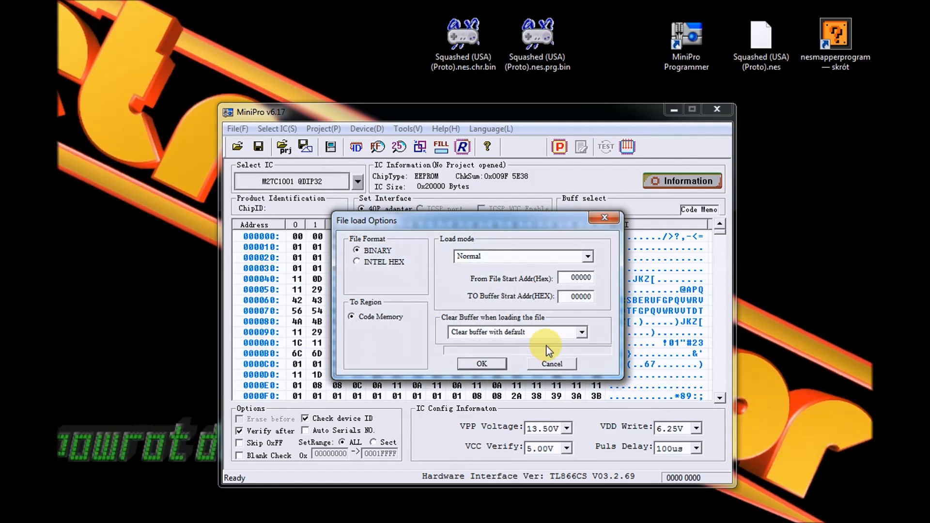
pyautogui.click(481, 364)
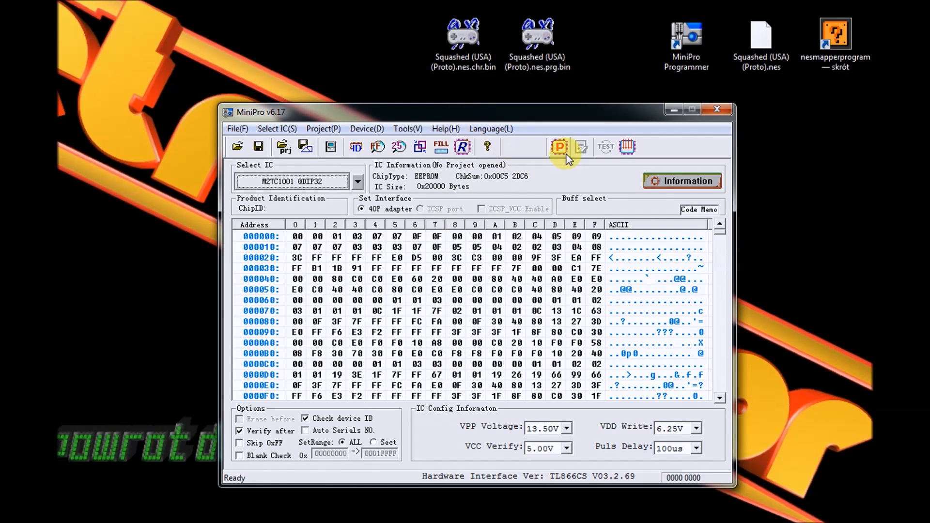
# Step: Start programming the CHR data onto the second M27C1001
pyautogui.click(558, 147)
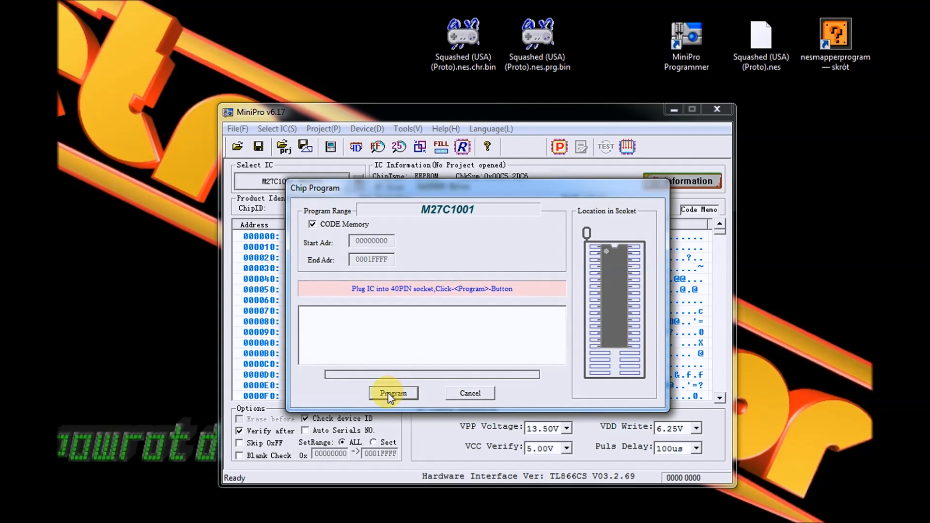
pyautogui.click(393, 393)
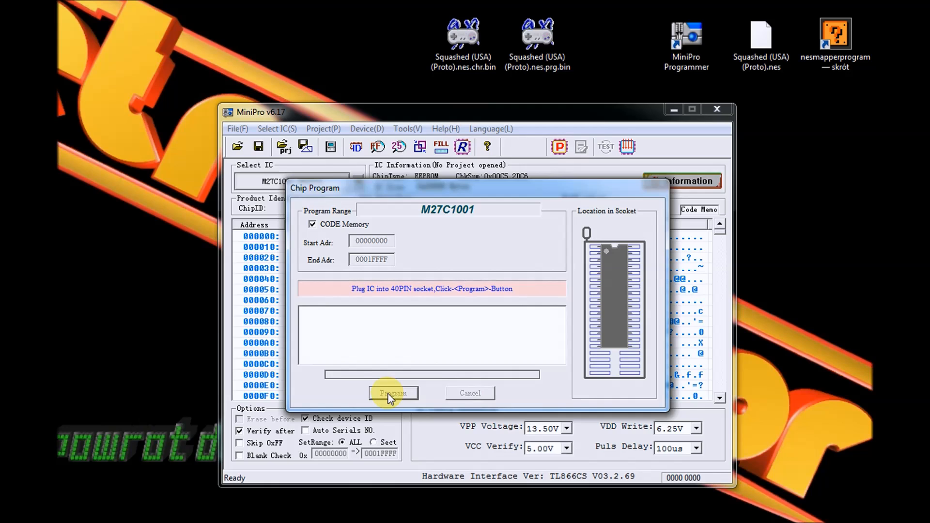
pyautogui.click(393, 393)
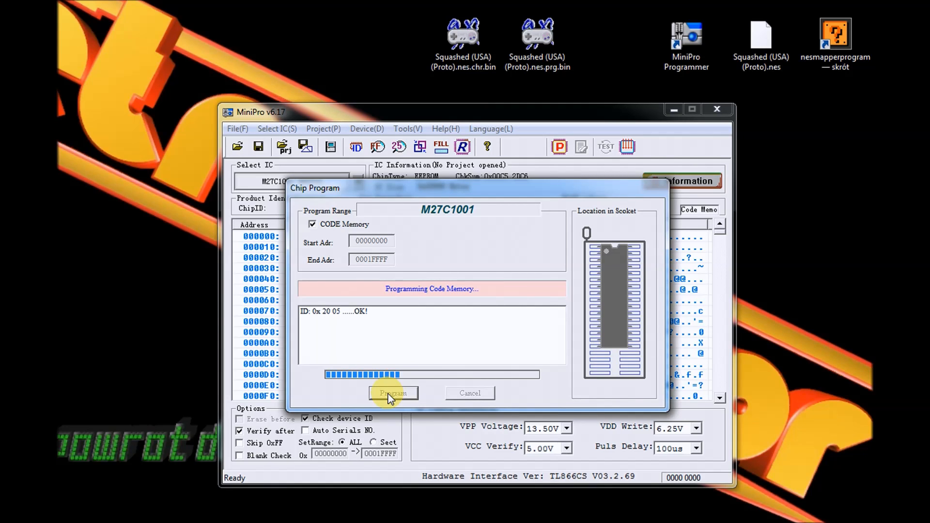